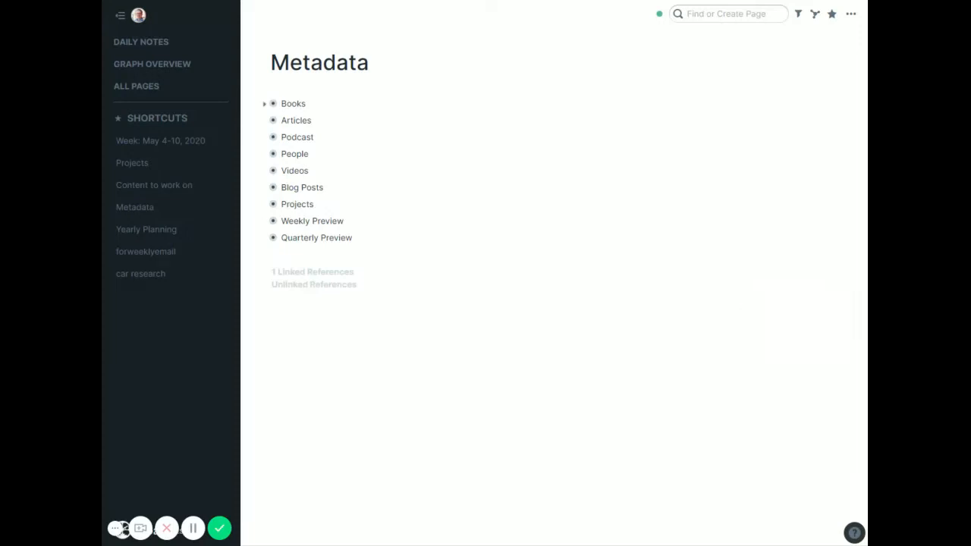
Step: Browse the Books and Quarterly Preview templates in the Metadata sidebar
click(265, 104)
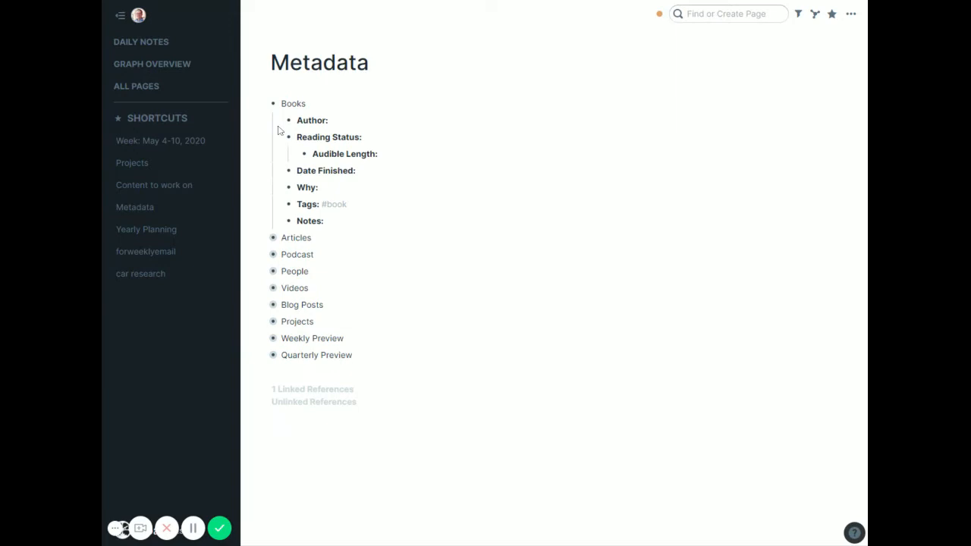
click(273, 103)
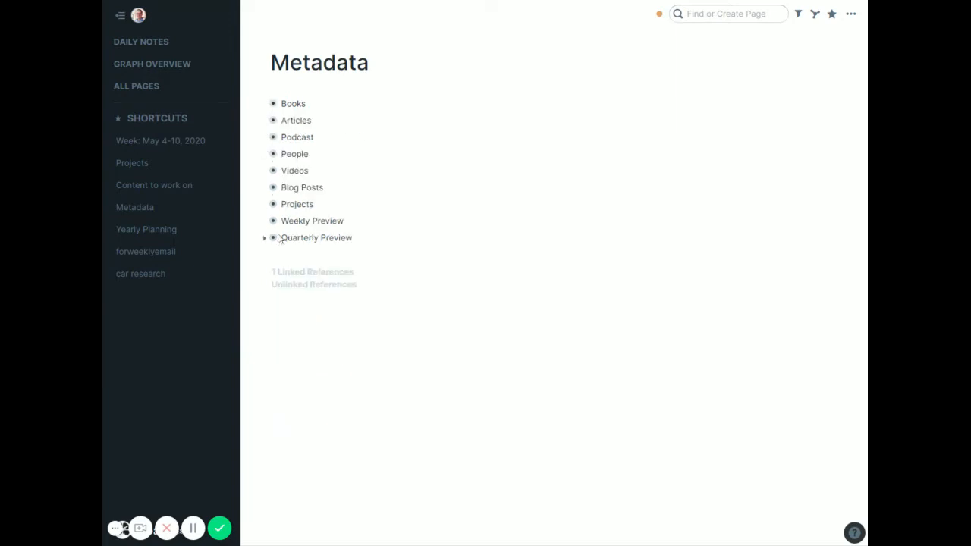
mouse_move(280, 240)
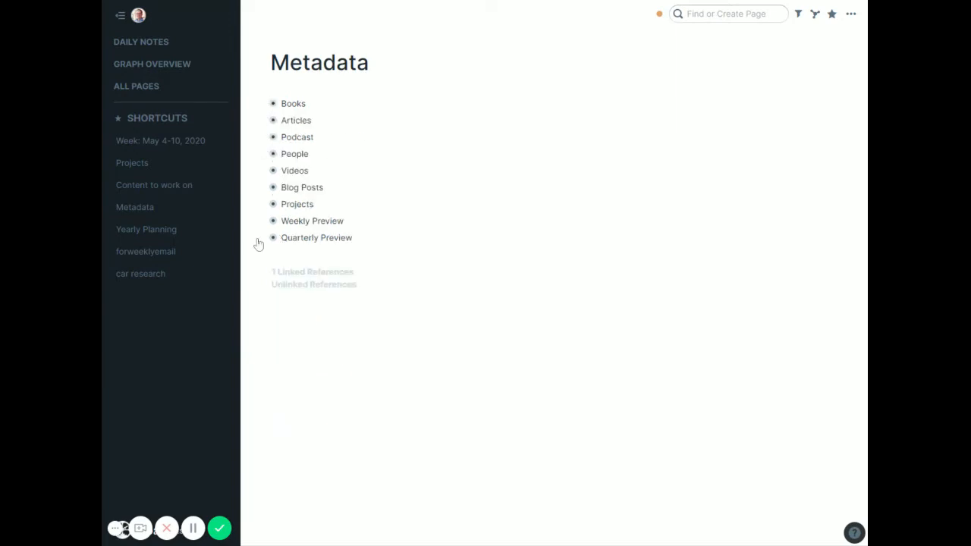
click(273, 238)
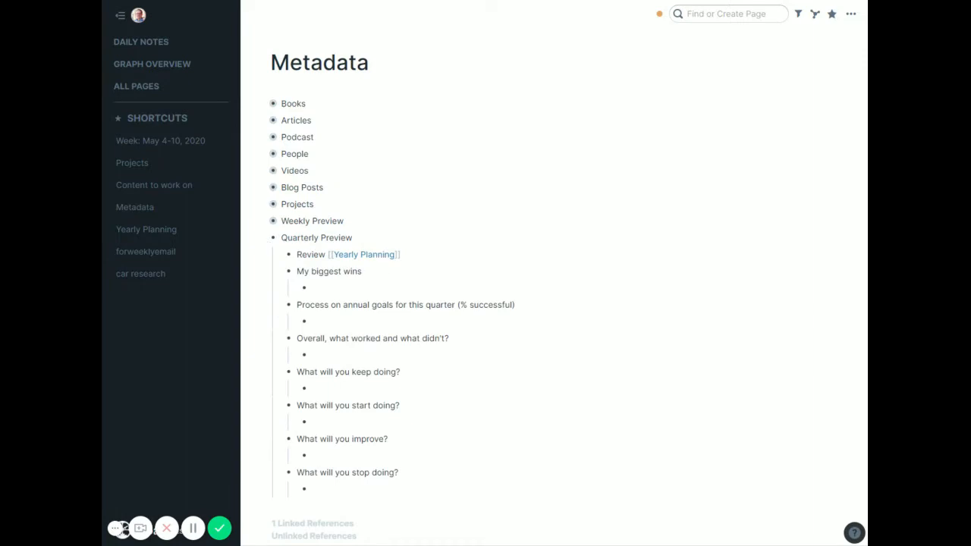
scroll(down, 3)
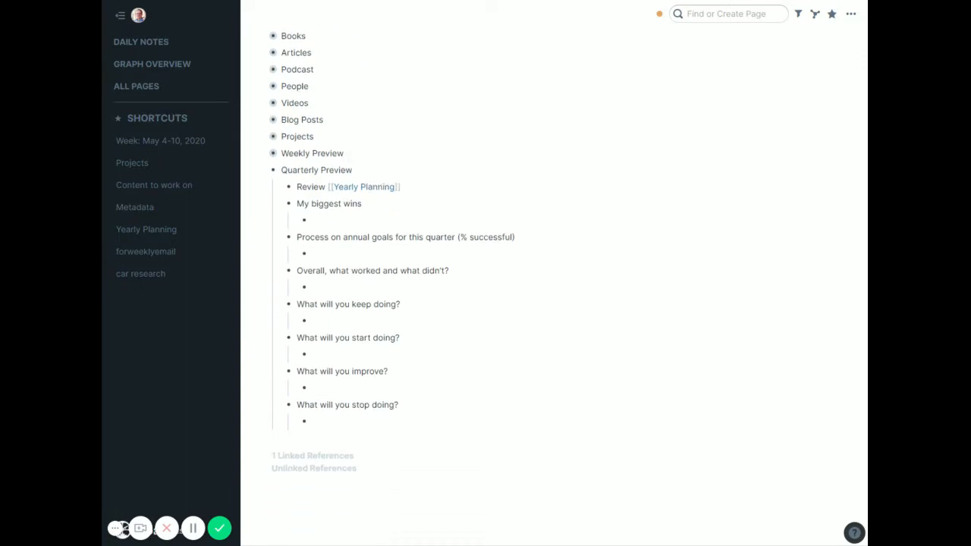
mouse_move(279, 270)
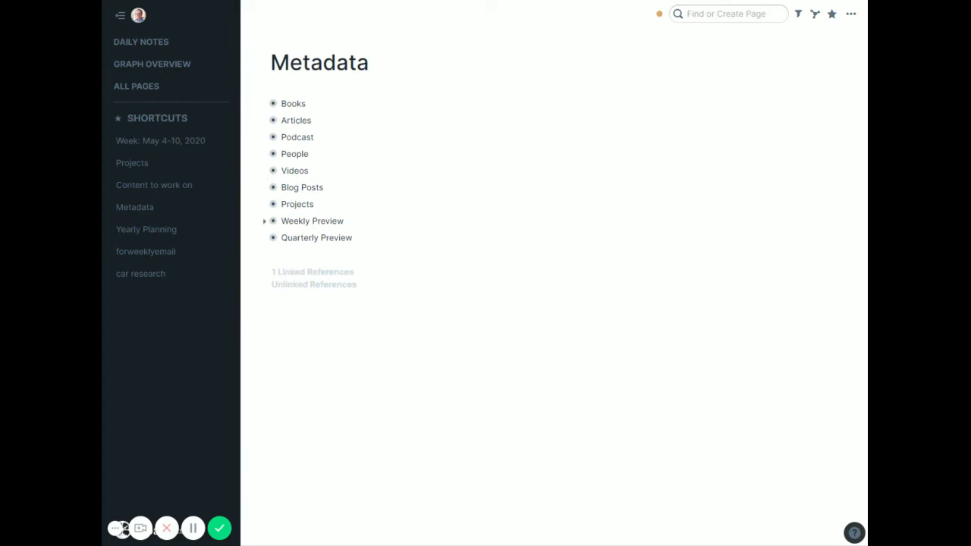
mouse_move(171, 251)
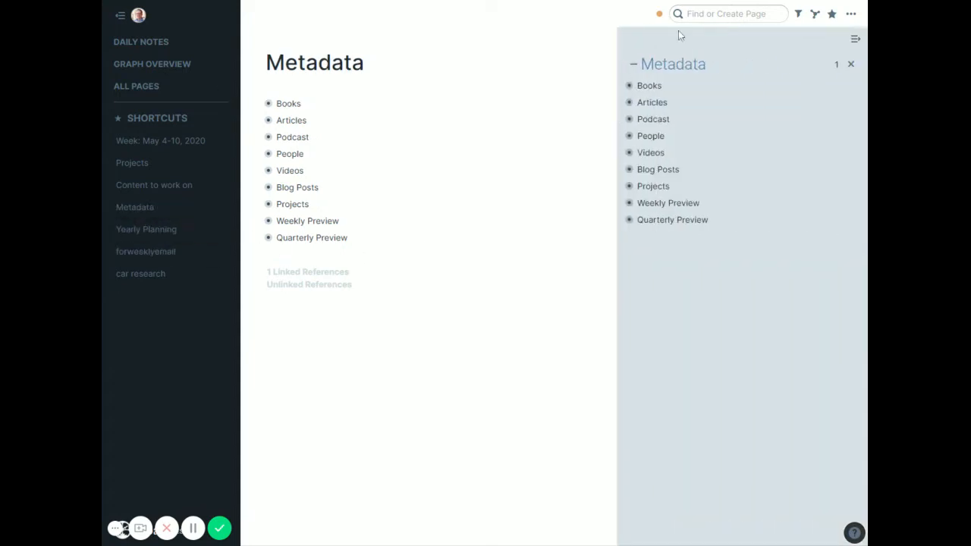
mouse_move(132, 147)
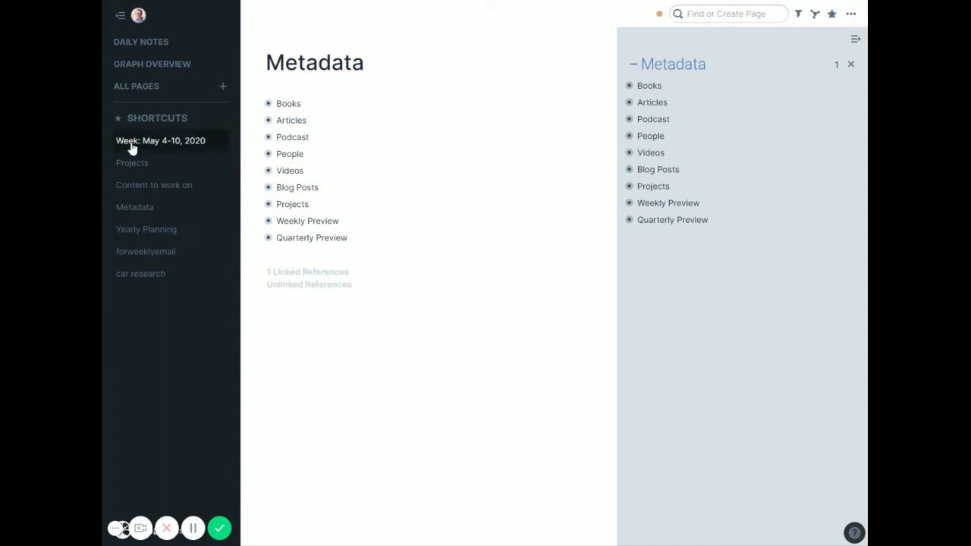
Step: Create a new page titled 'Week: May 11-17, 2020'
click(726, 14)
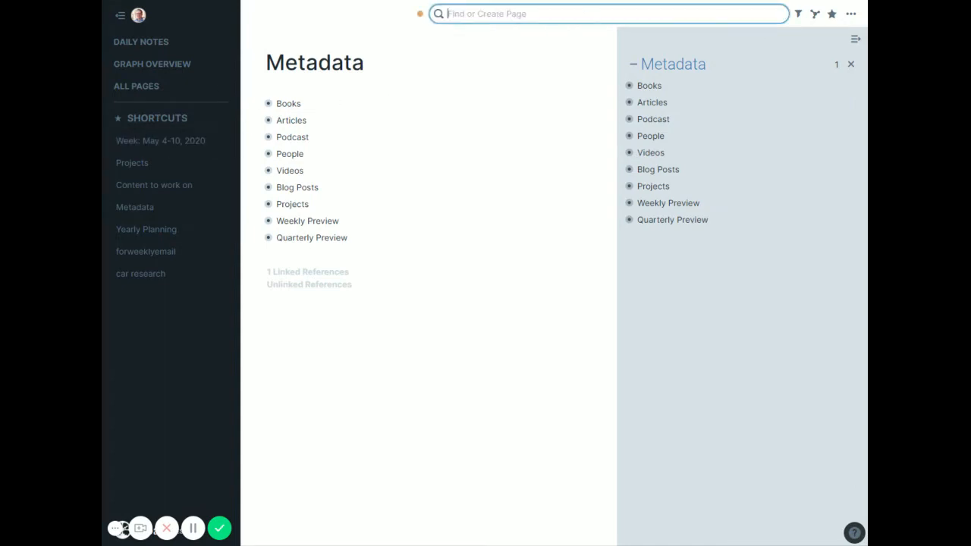
text(Week: May)
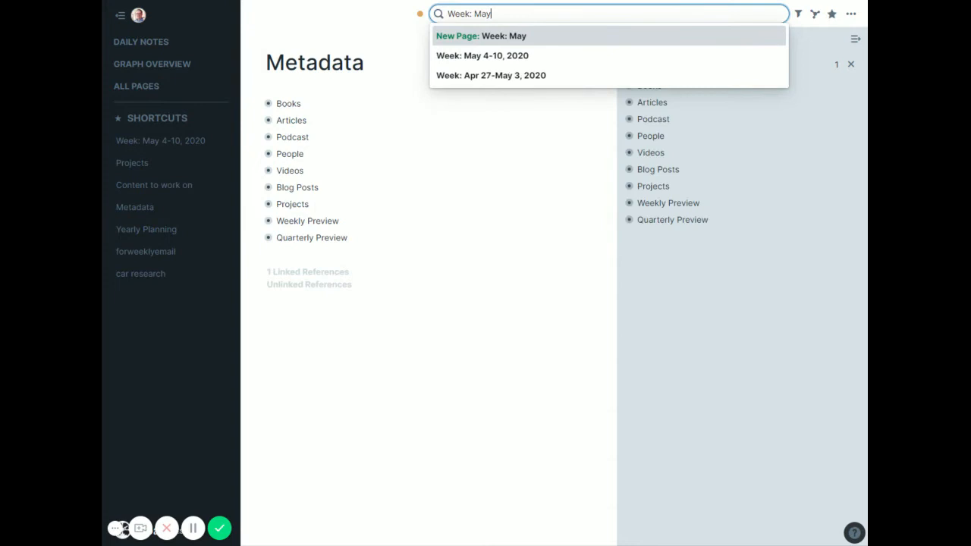
text(11-17, 202)
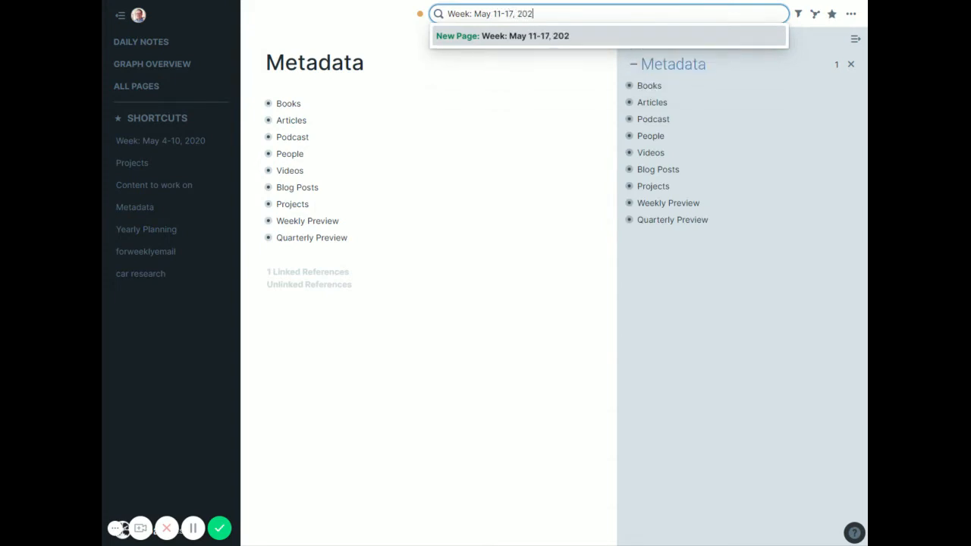
text(0)
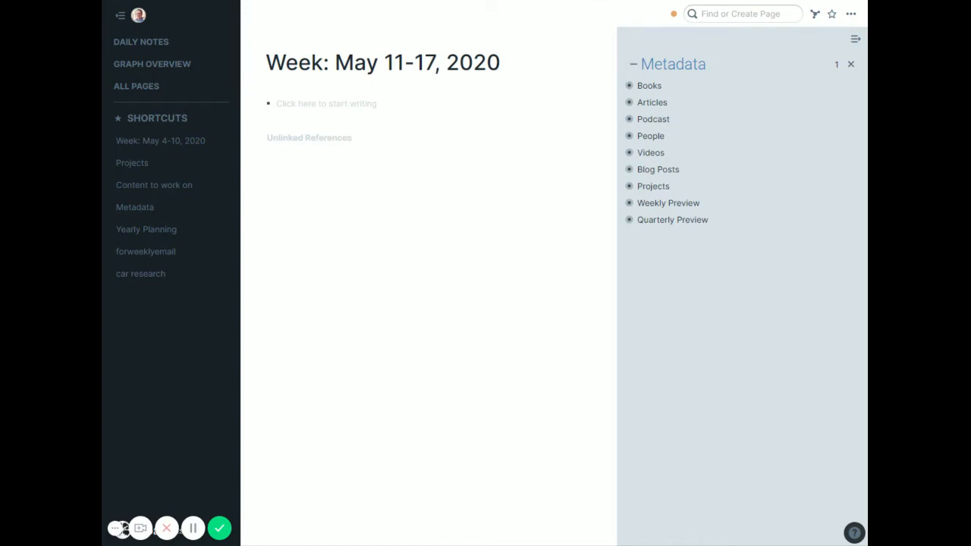
Step: Paste the Weekly Preview template blocks into the week page, then close the Metadata sidebar
click(628, 202)
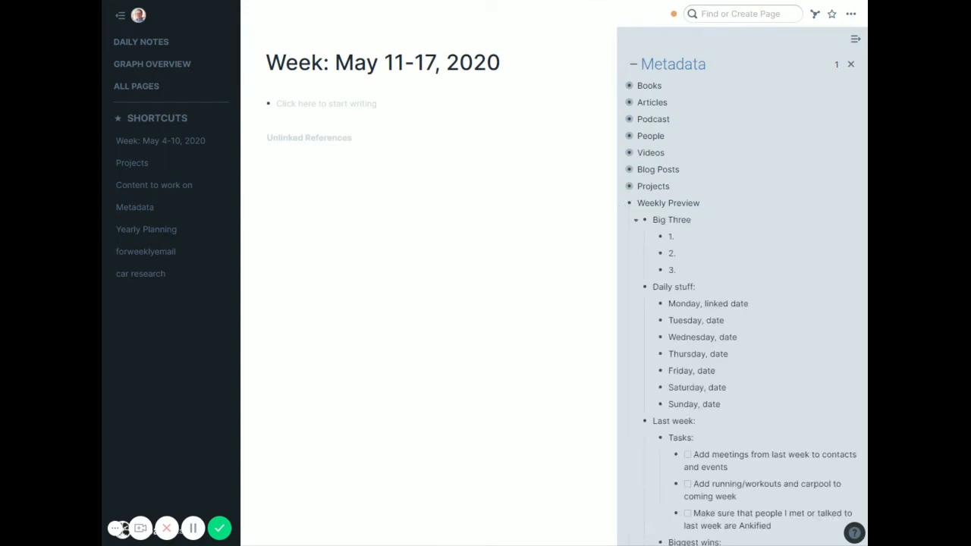
scroll(down, 3)
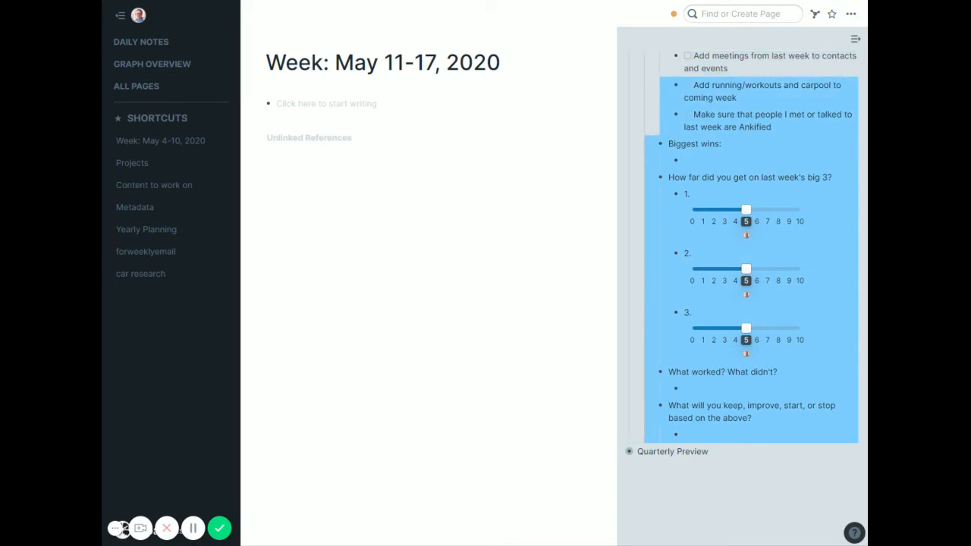
scroll(up, 3)
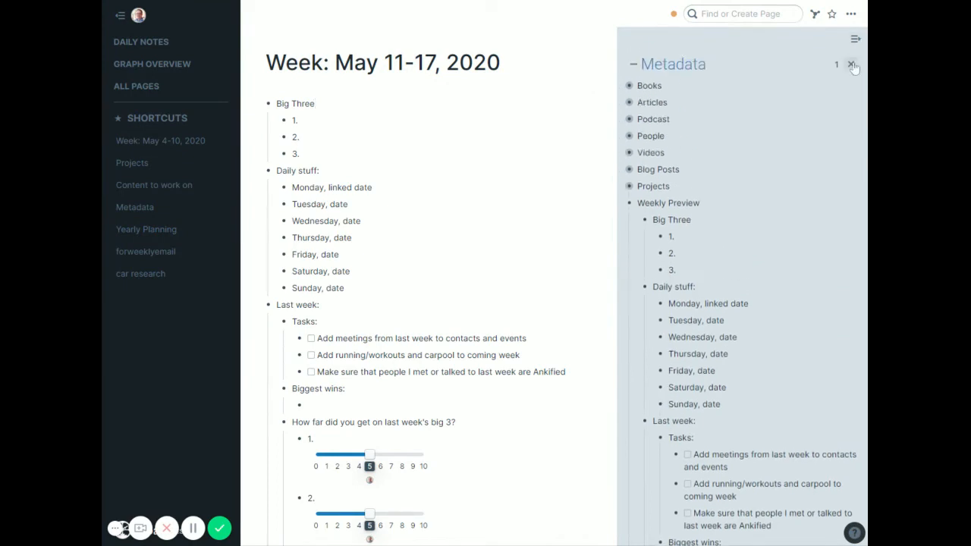
click(853, 65)
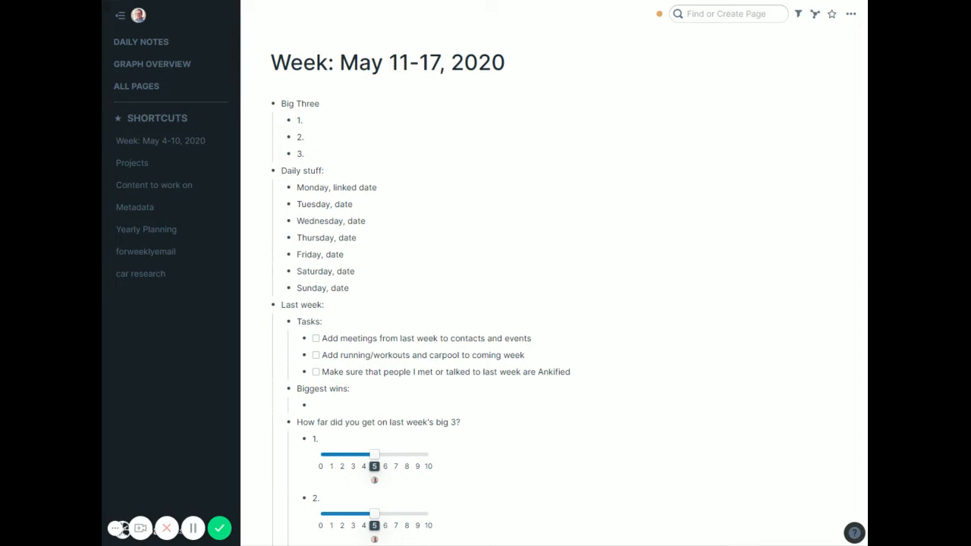
mouse_move(291, 130)
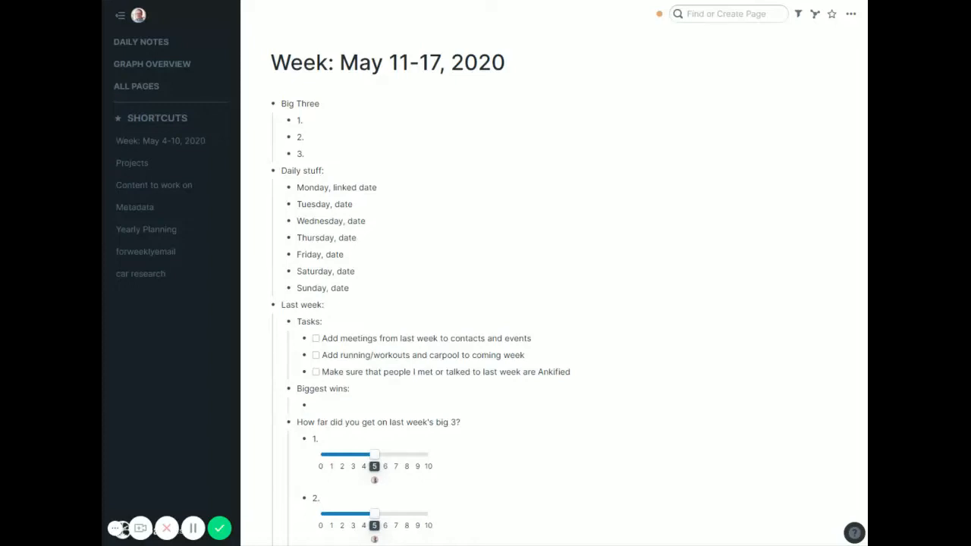
mouse_move(303, 255)
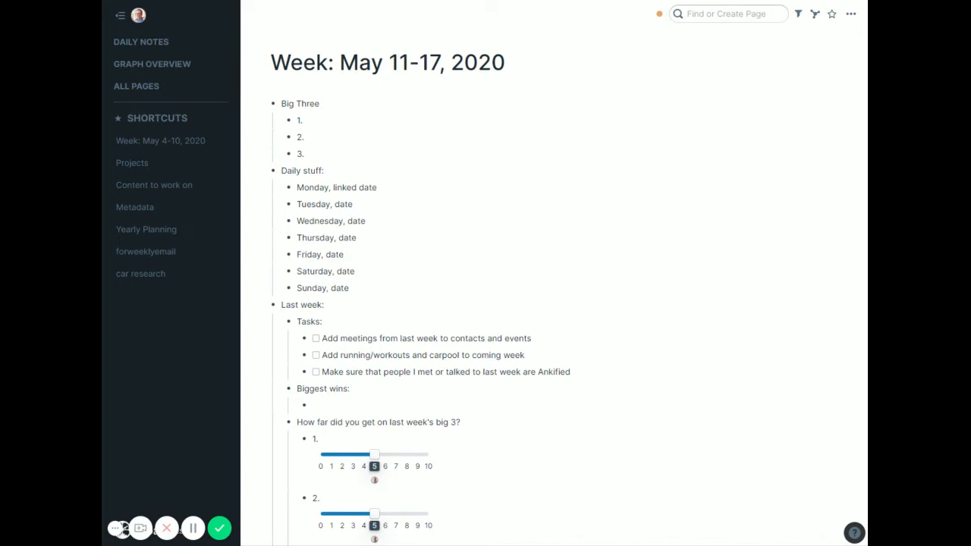
scroll(down, 3)
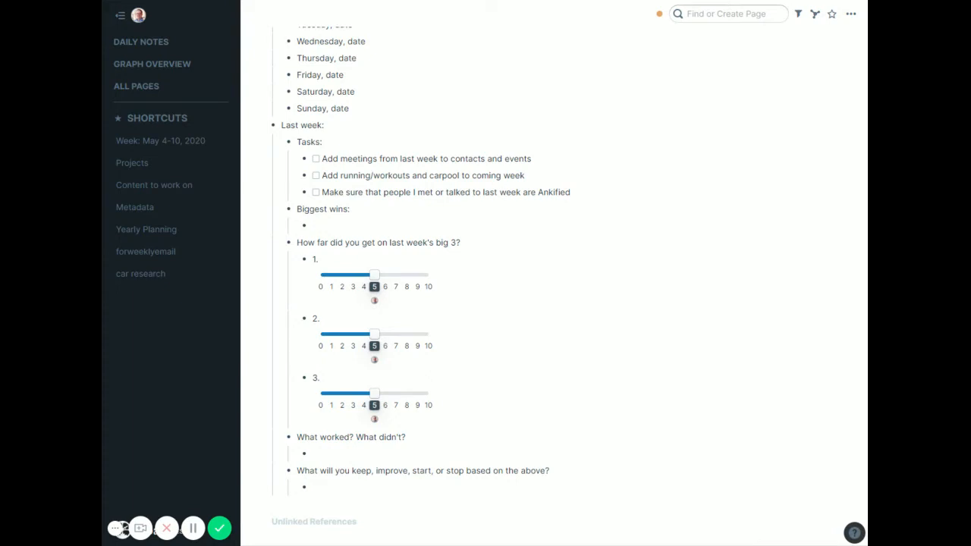
Step: Try the first big-3 rating at 8, reset it to 5, and delete 'linked date' after Monday
click(312, 225)
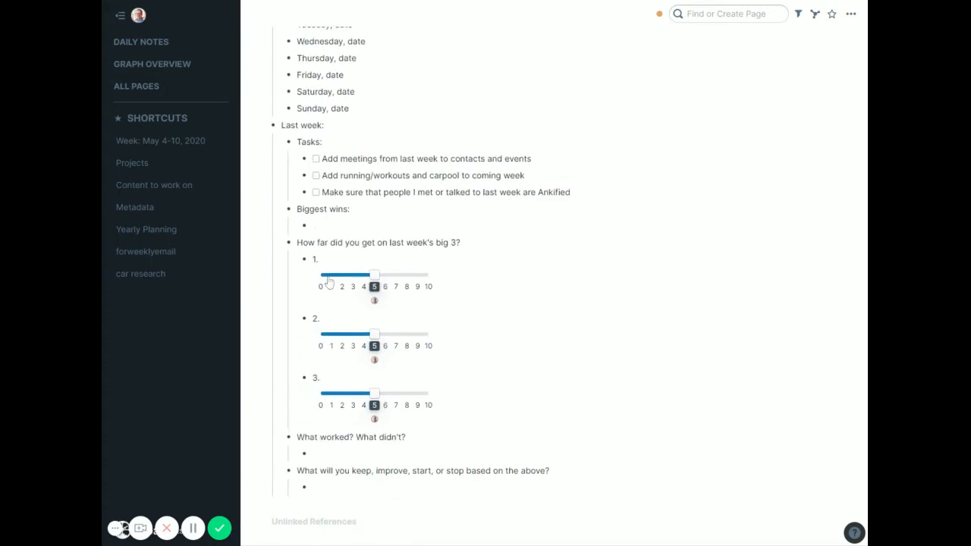
drag(374, 275, 407, 275)
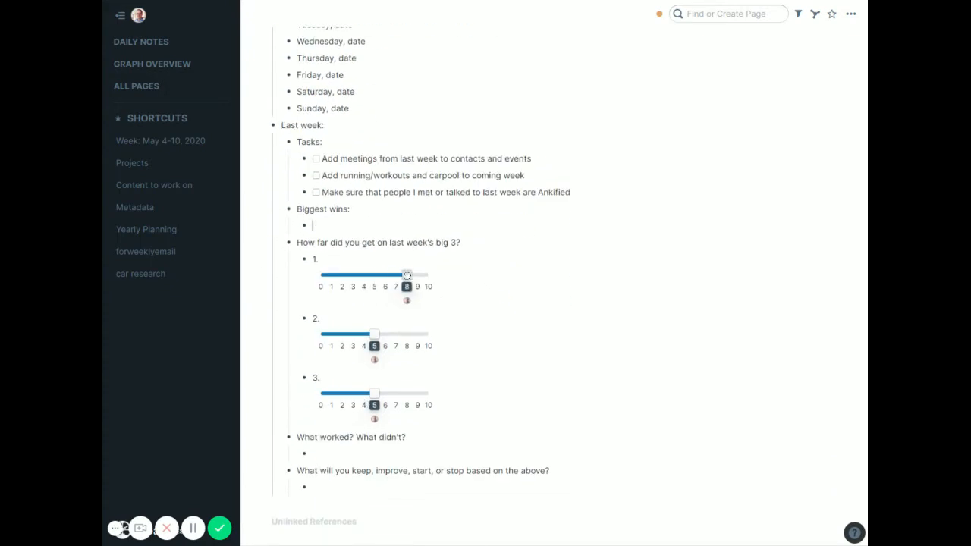
drag(407, 275, 374, 274)
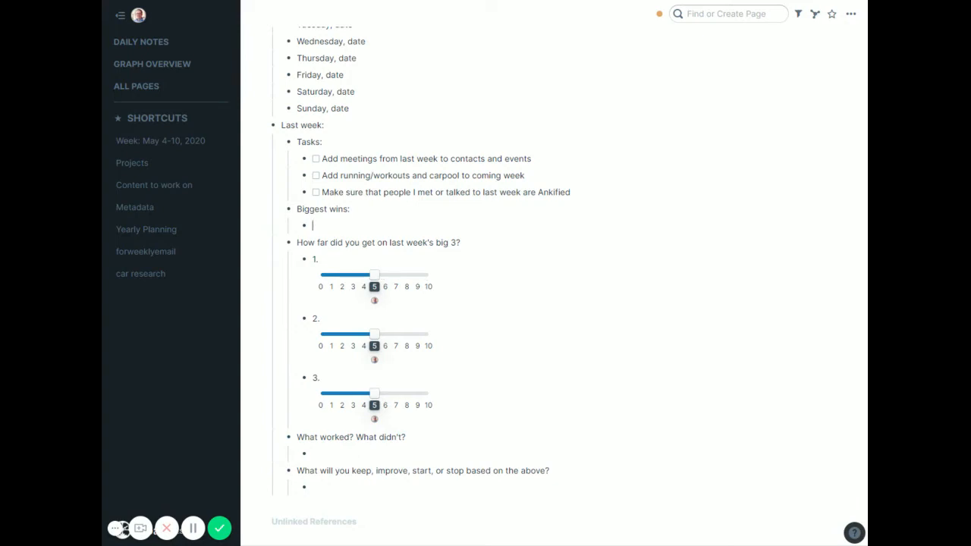
mouse_move(356, 349)
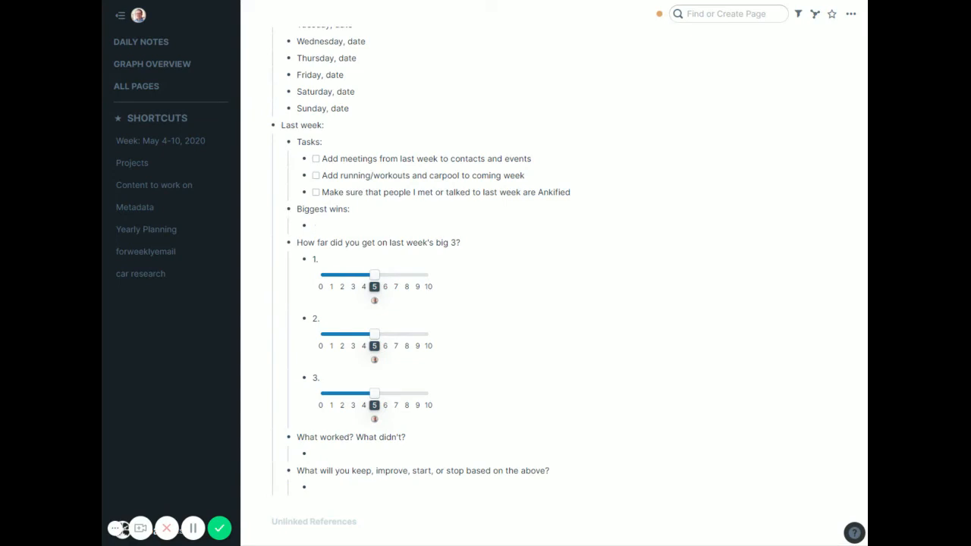
scroll(down, 3)
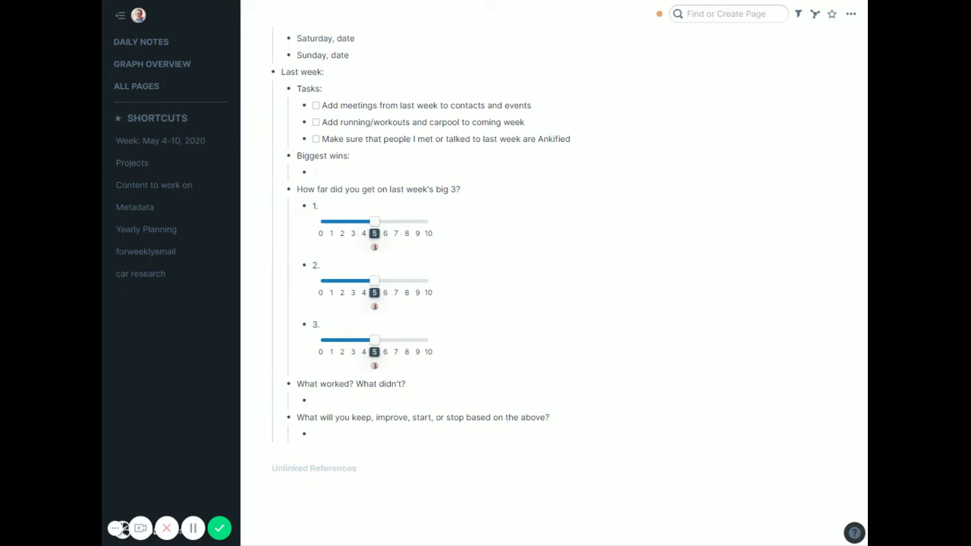
click(312, 172)
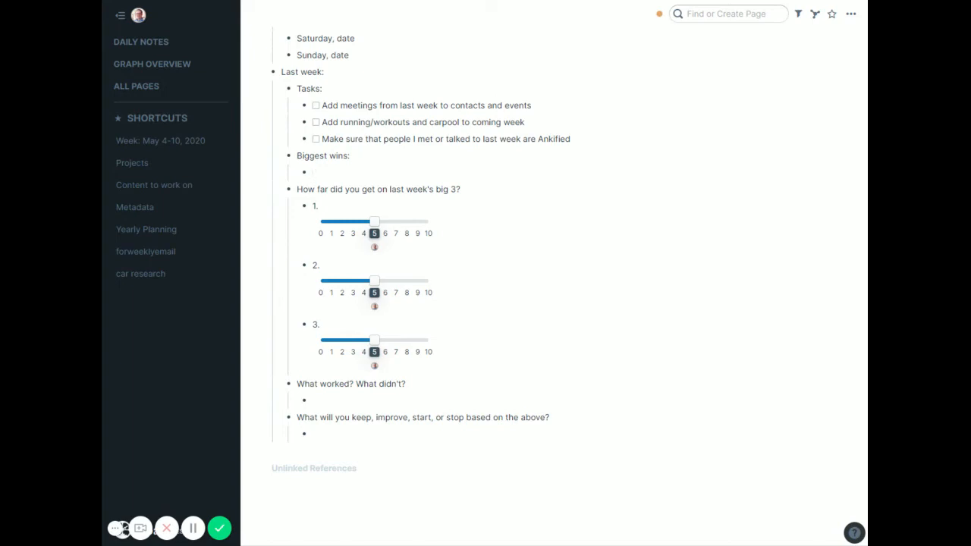
scroll(up, 3)
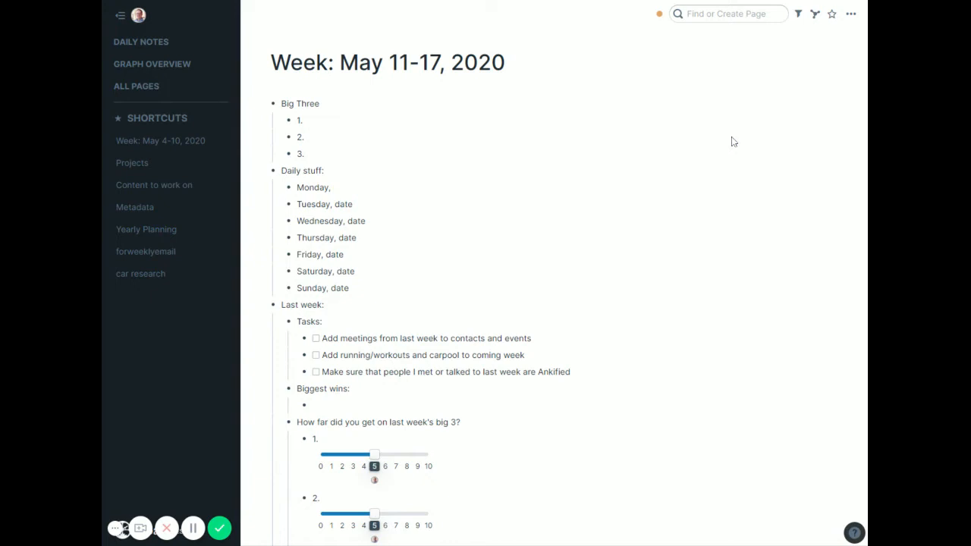
Step: Link Monday through Sunday under Daily stuff to [[May 11th, 2020]] through [[May 17th, 2020]]
click(334, 188)
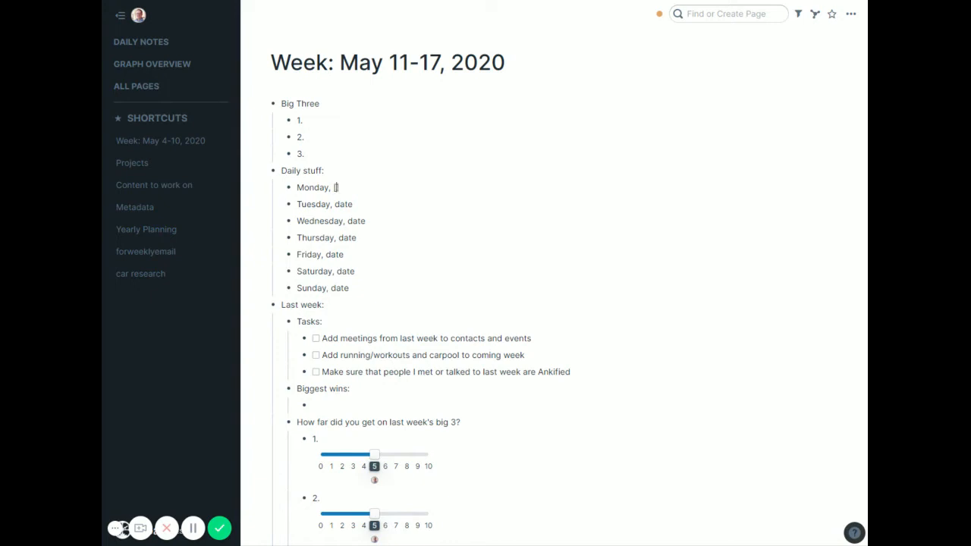
text([[May 11th)
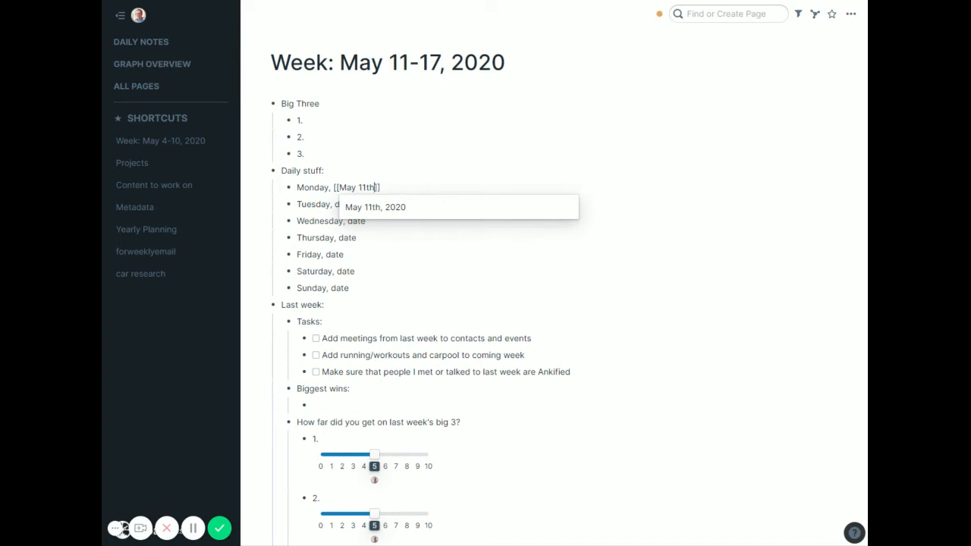
click(375, 207)
text([[May 12)
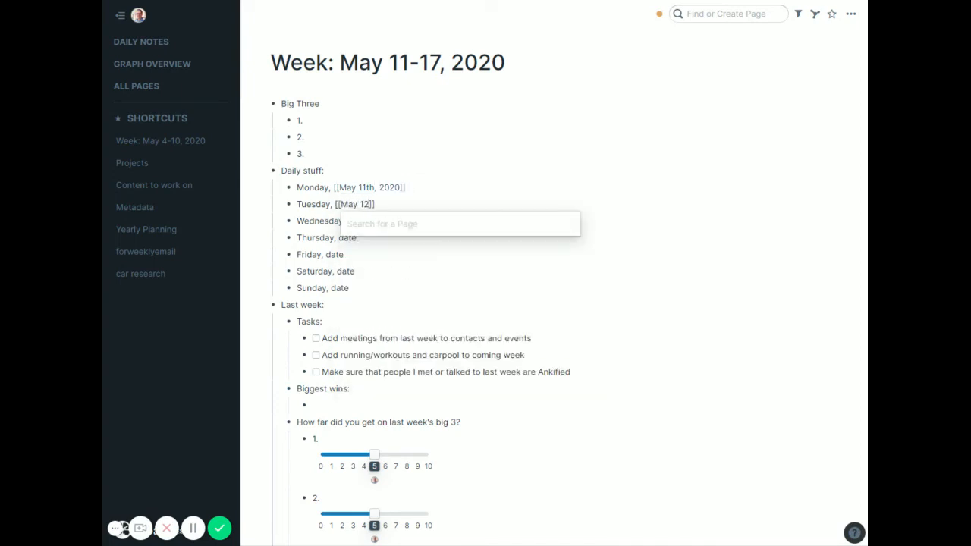
text(th, 2020)
click(326, 238)
text([[)
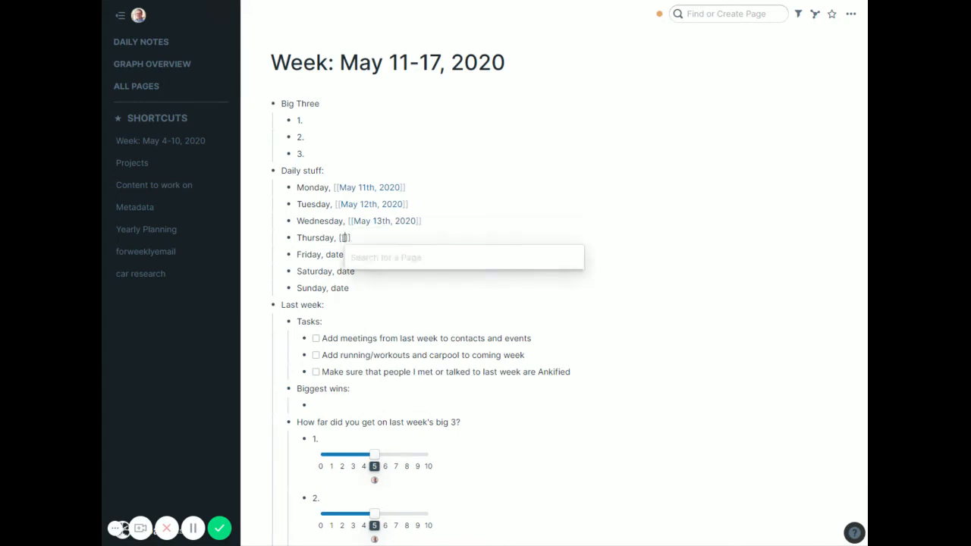
text(May 14th, 2020)
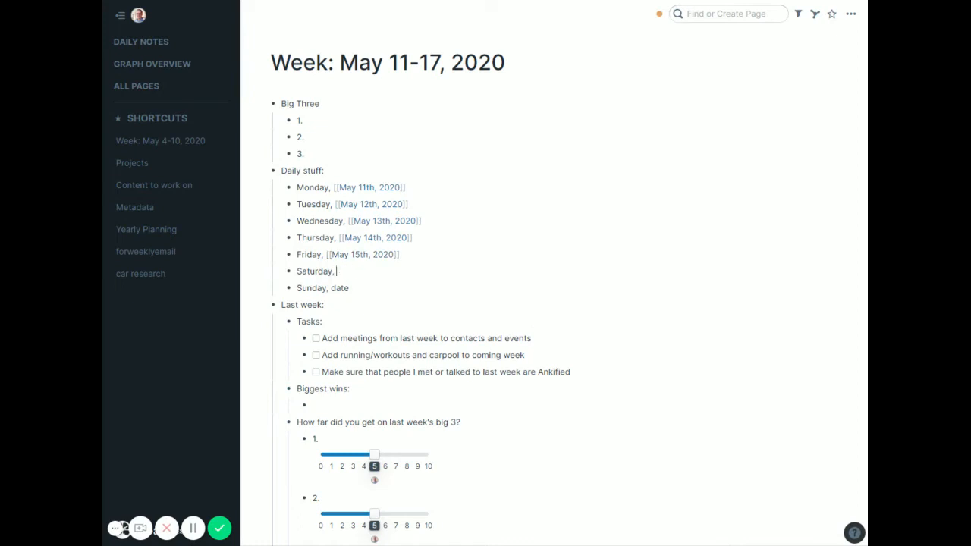
text([[May 16th, 2020)
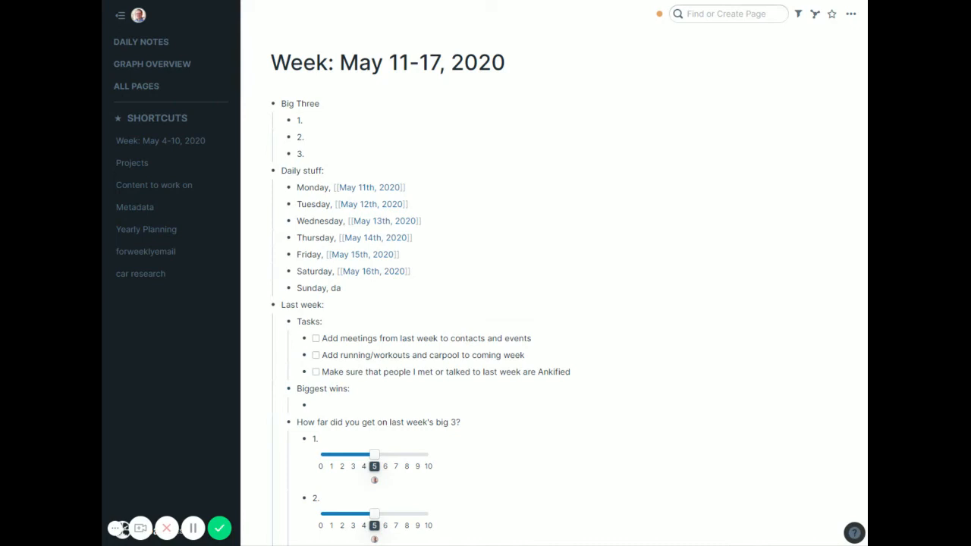
text([[May 17th, 2020)
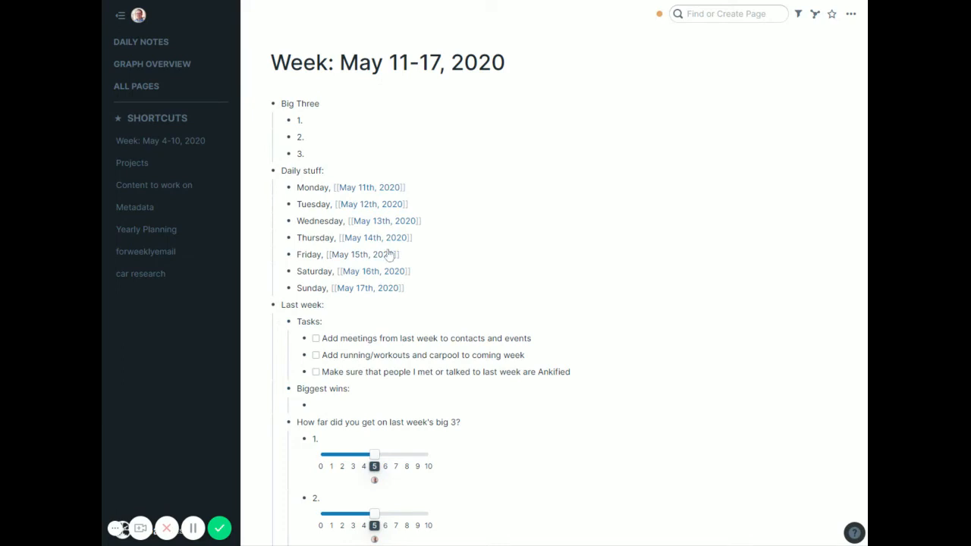
Step: Open the May 11th, 2020 page and add the note '7:30 Marquee Monday webinar'
click(373, 188)
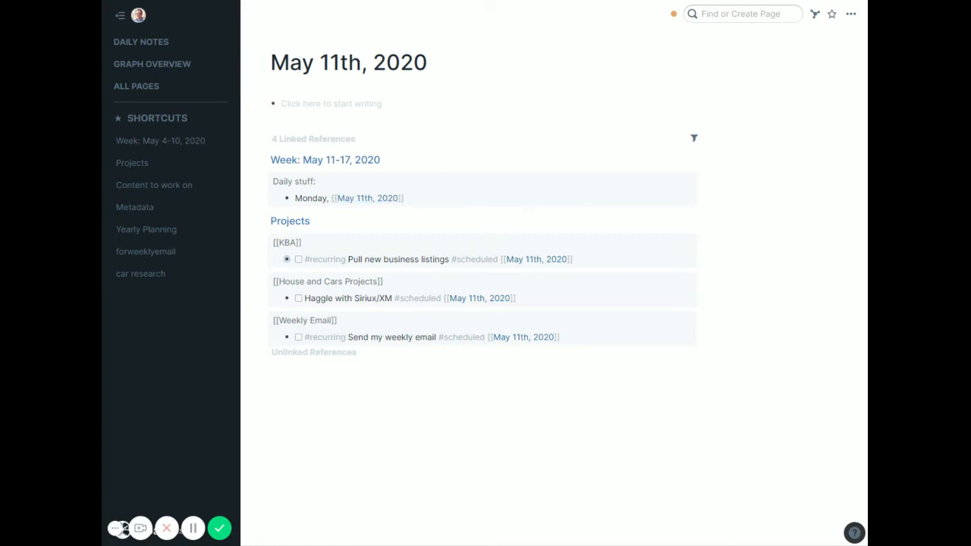
mouse_move(455, 386)
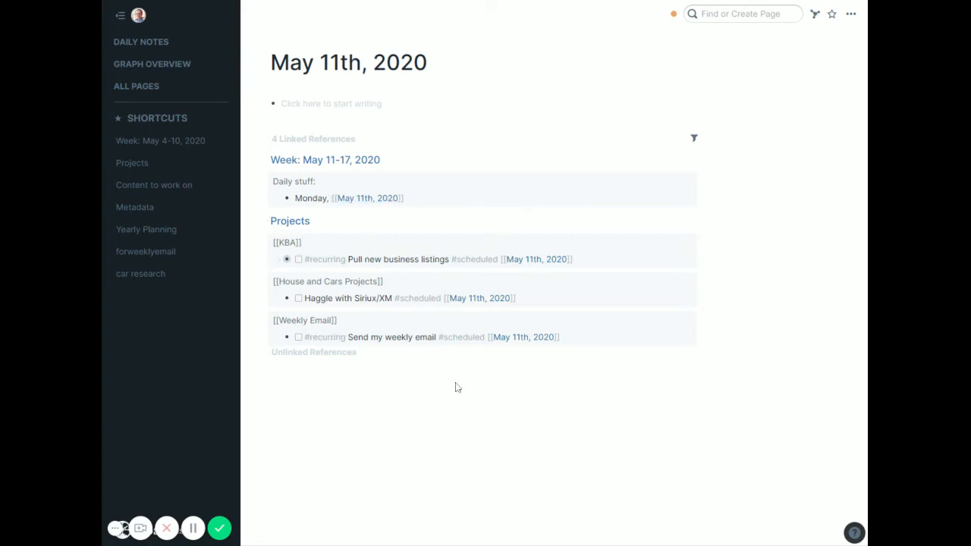
mouse_move(404, 311)
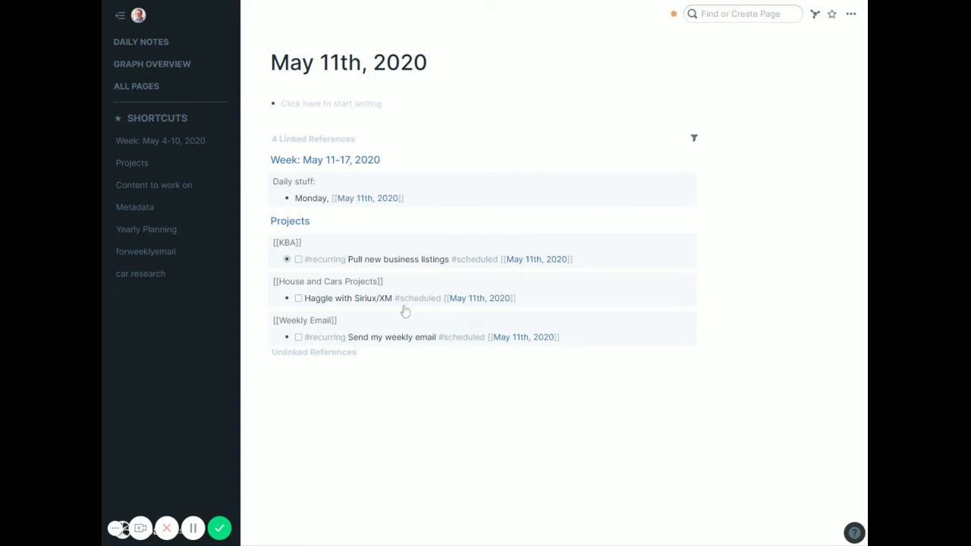
mouse_move(490, 261)
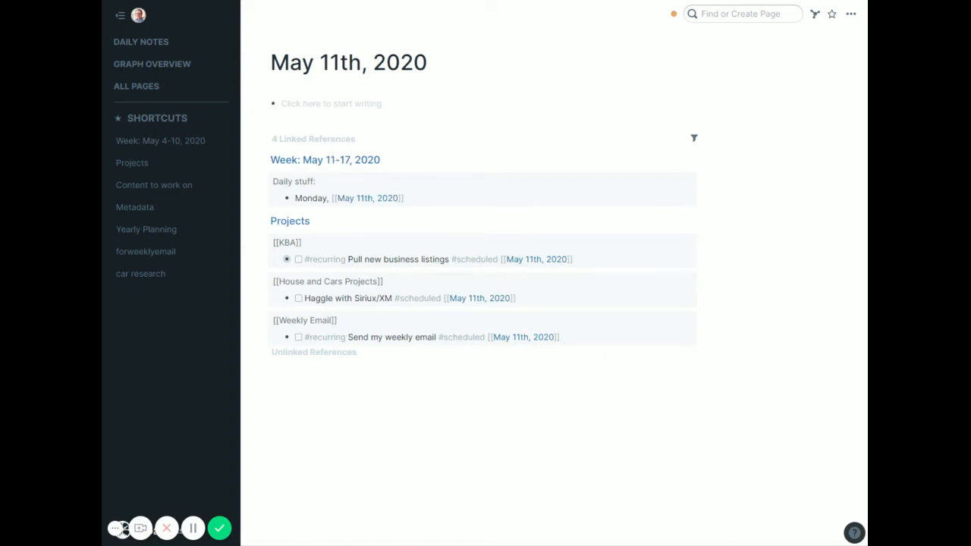
click(331, 103)
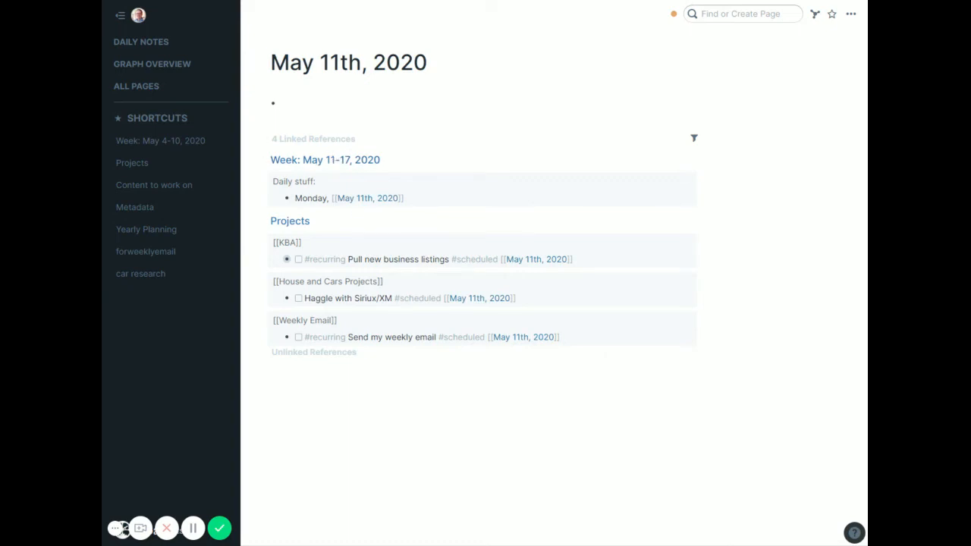
text(7:30)
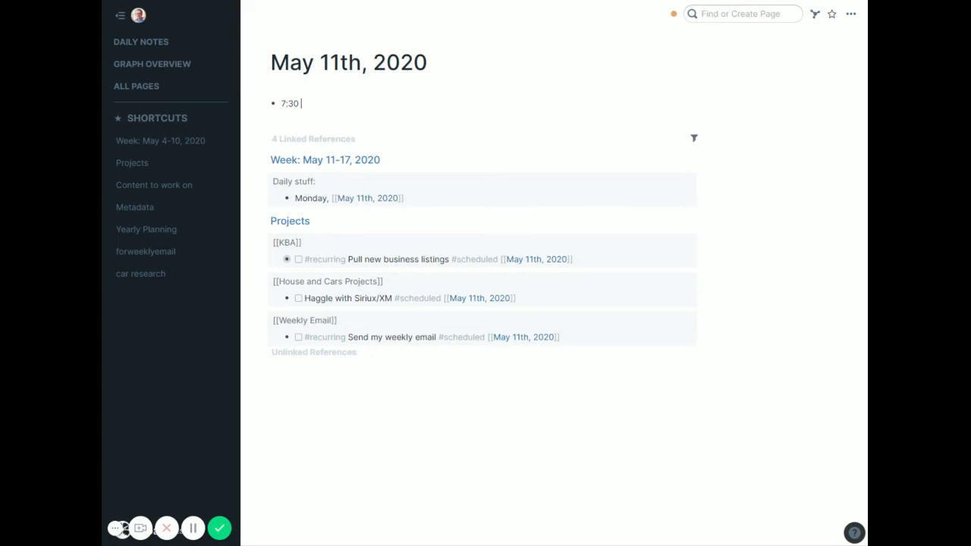
text(Marquee Mon)
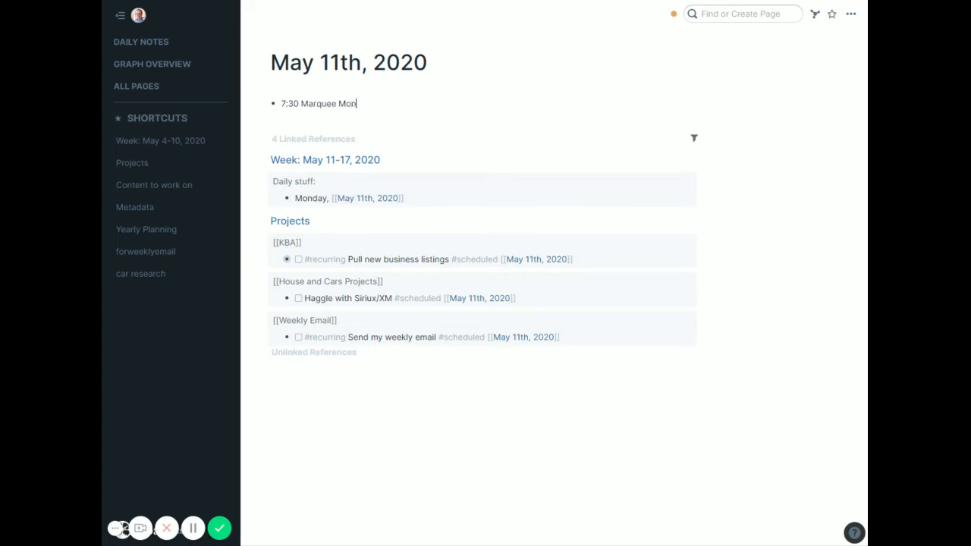
text(day webina)
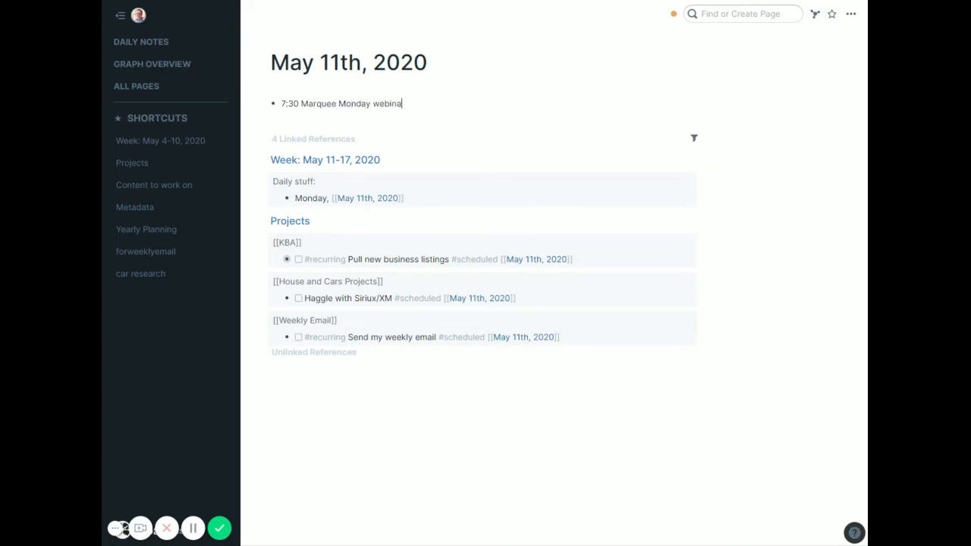
text(r)
text(2)
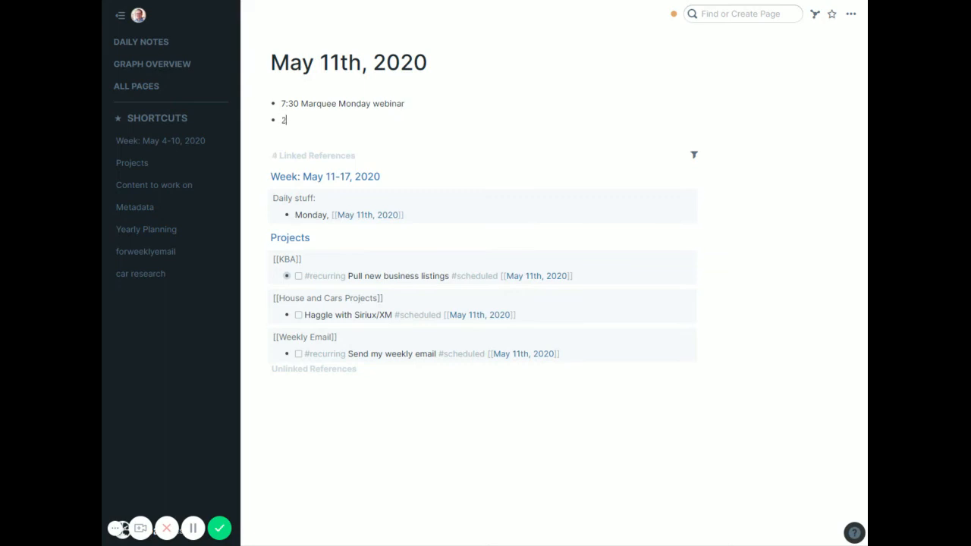
Step: Add a 2:00 note beginning 'State of the Mellen'
text(:00)
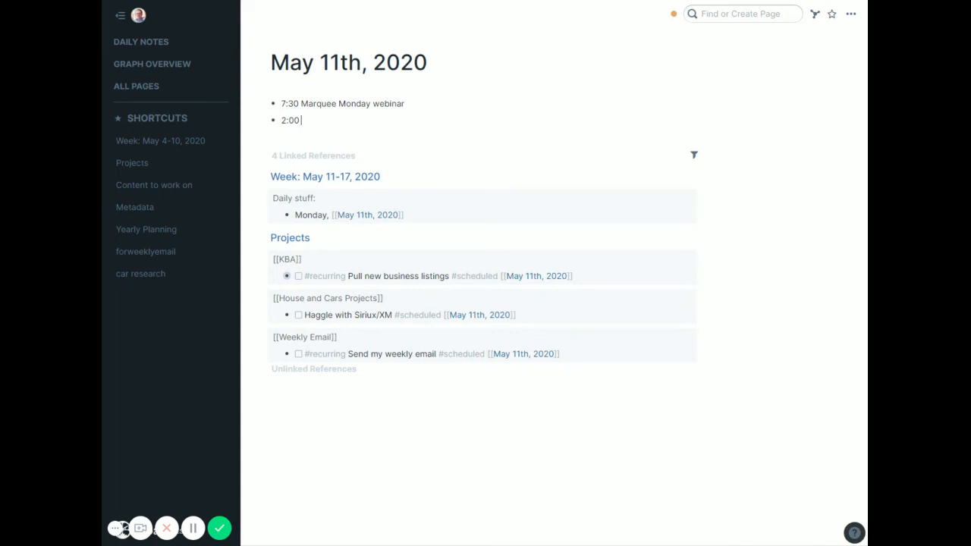
text(State of)
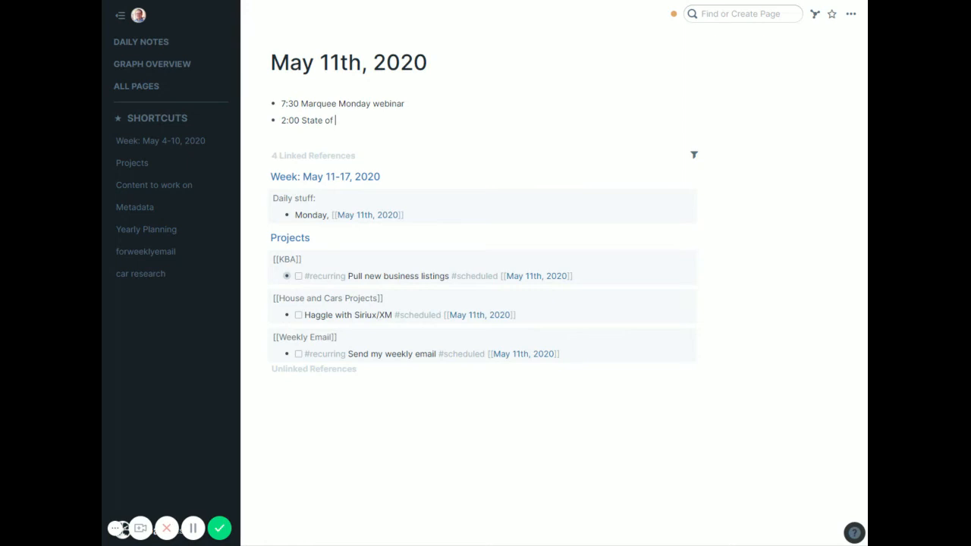
text(the Mellen)
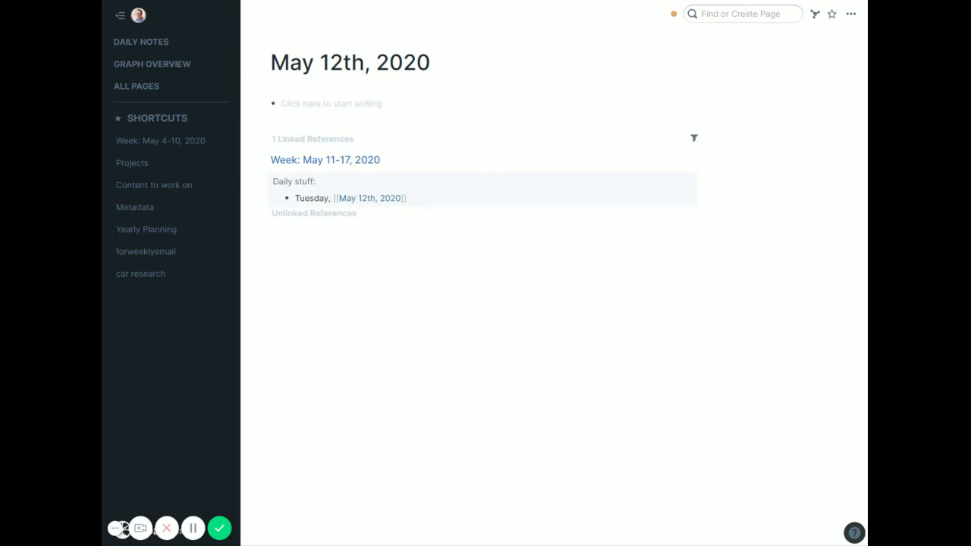
mouse_move(392, 273)
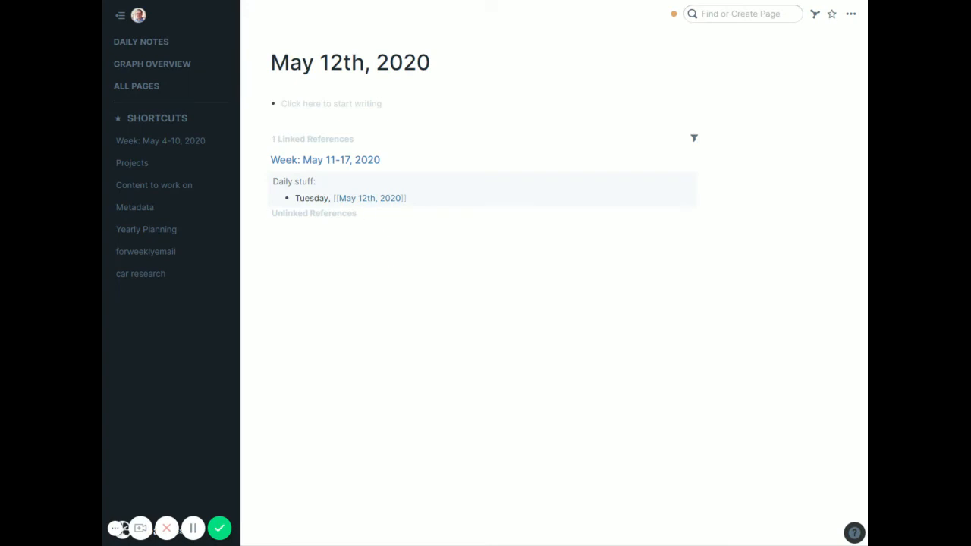
mouse_move(391, 256)
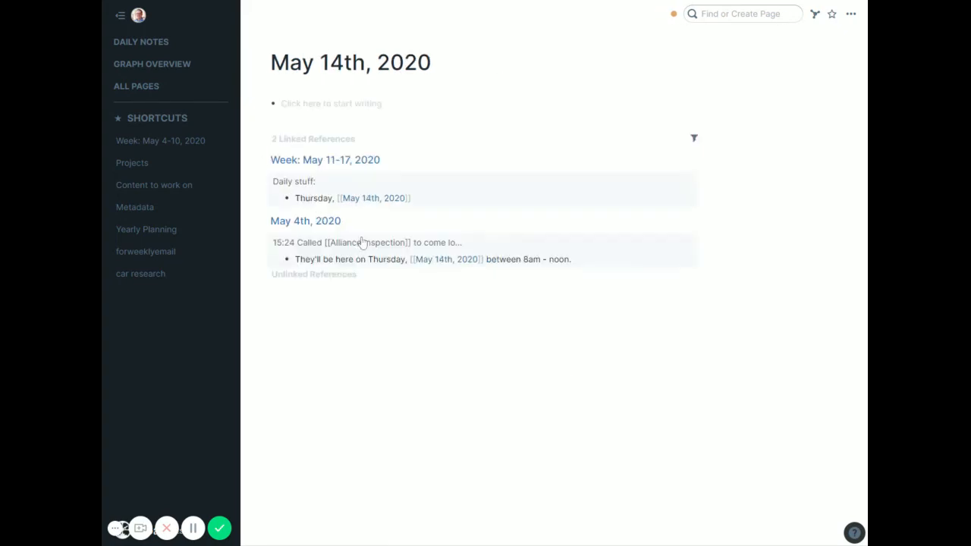
mouse_move(496, 91)
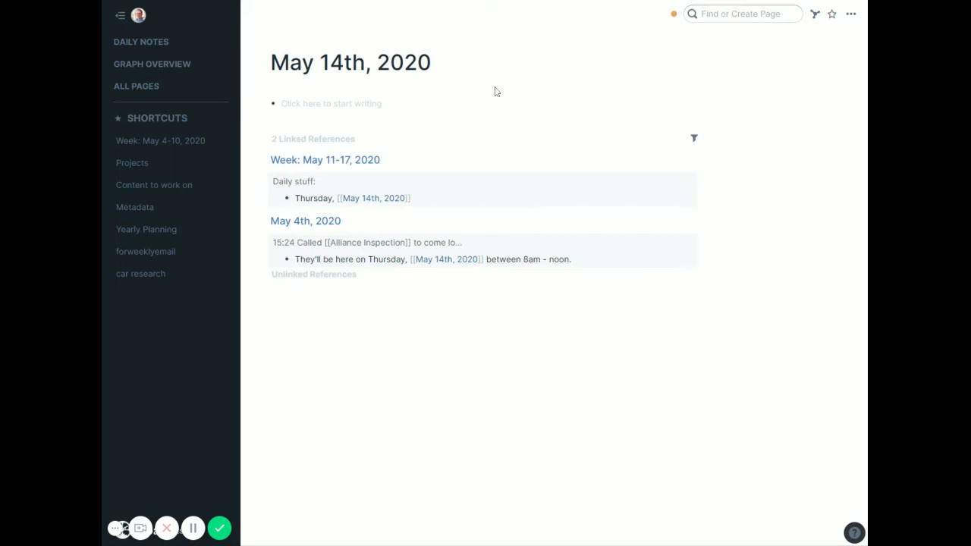
mouse_move(504, 118)
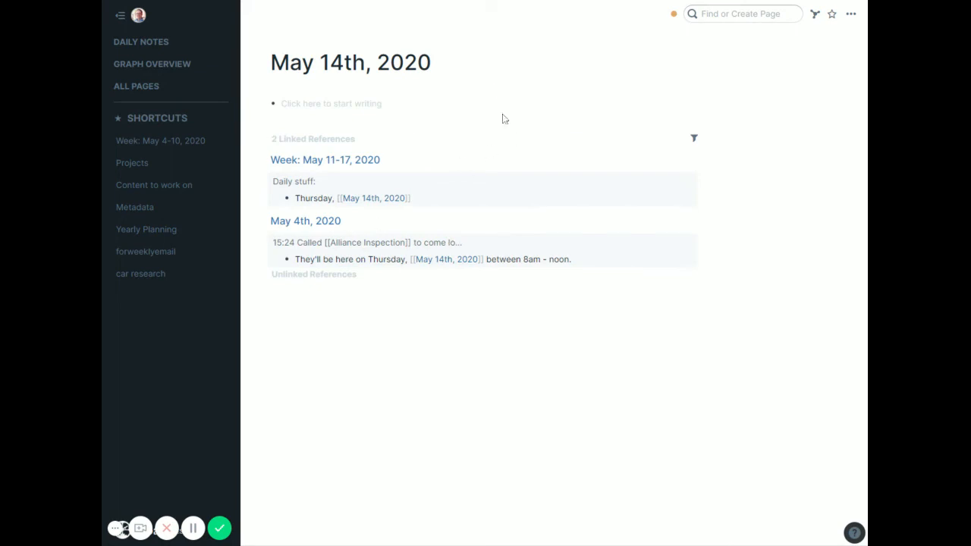
Step: Return to Week: May 11-17, 2020 and follow its May 12th, 2020 link
click(325, 160)
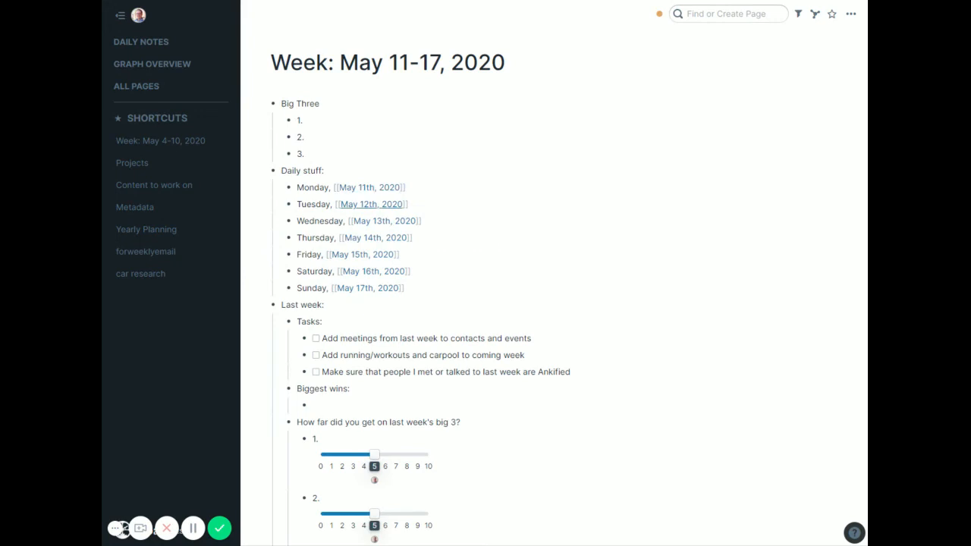
click(370, 204)
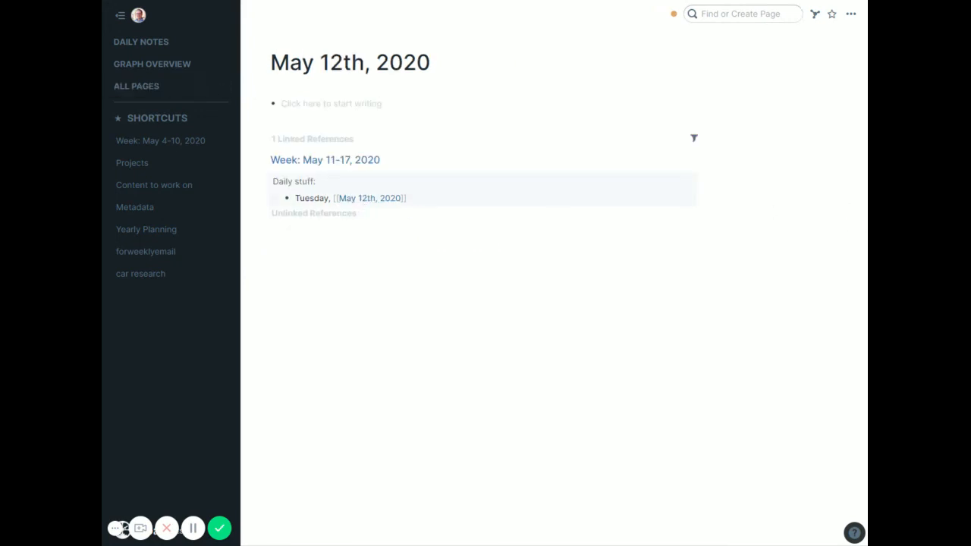
Step: Add May 12th notes: 9:30 Project review meeting, 11:30 #KBA virtual luncheon?, 3:00 Call with Jen
click(330, 103)
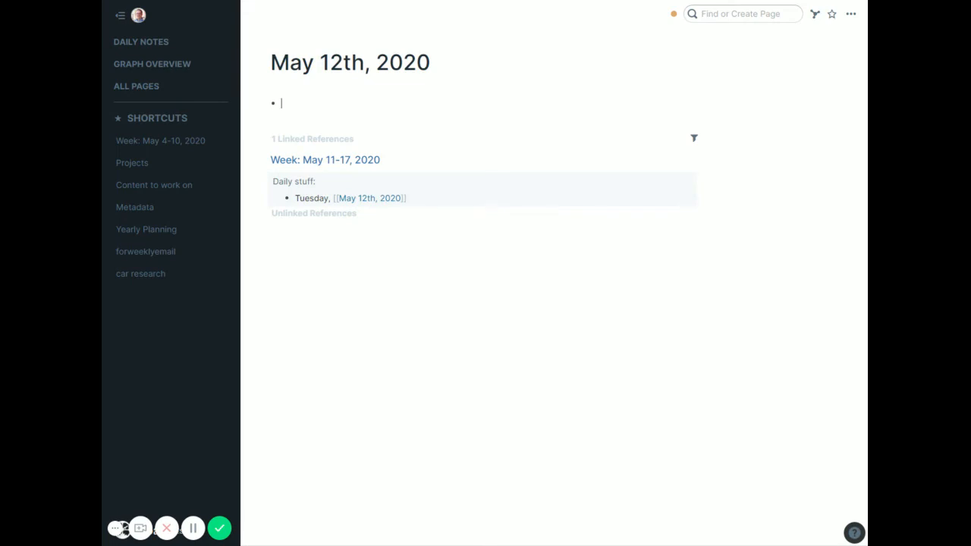
text(9:30 Proje)
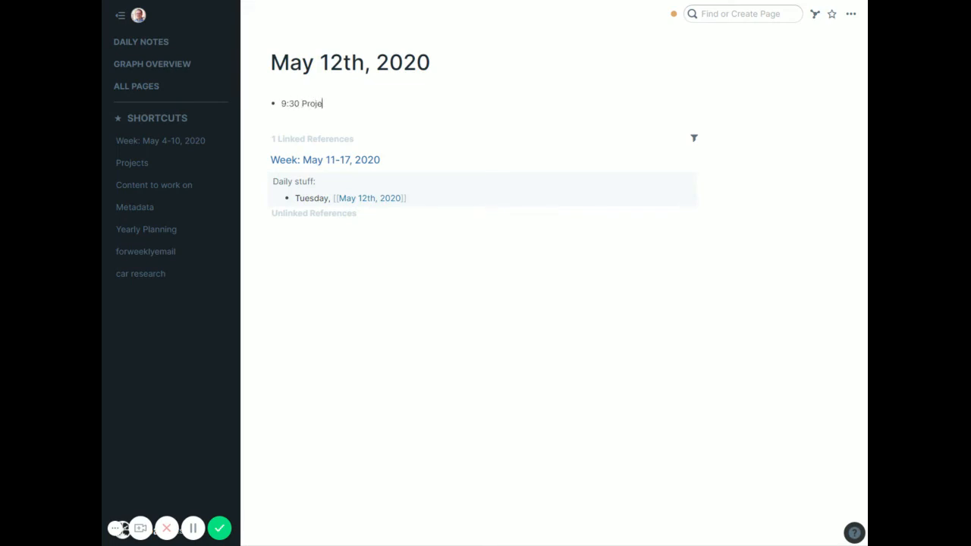
text(ct review meeting)
text(11)
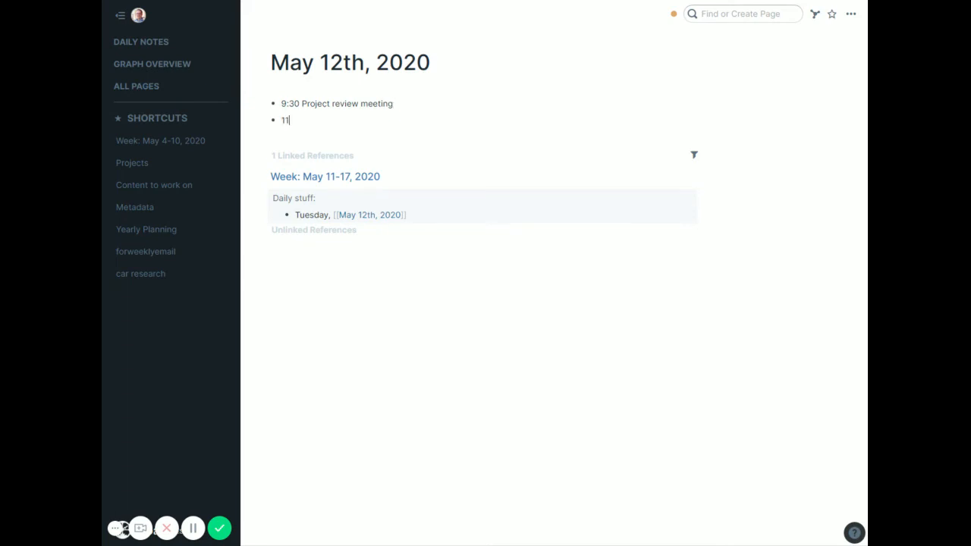
text(:30 KBA)
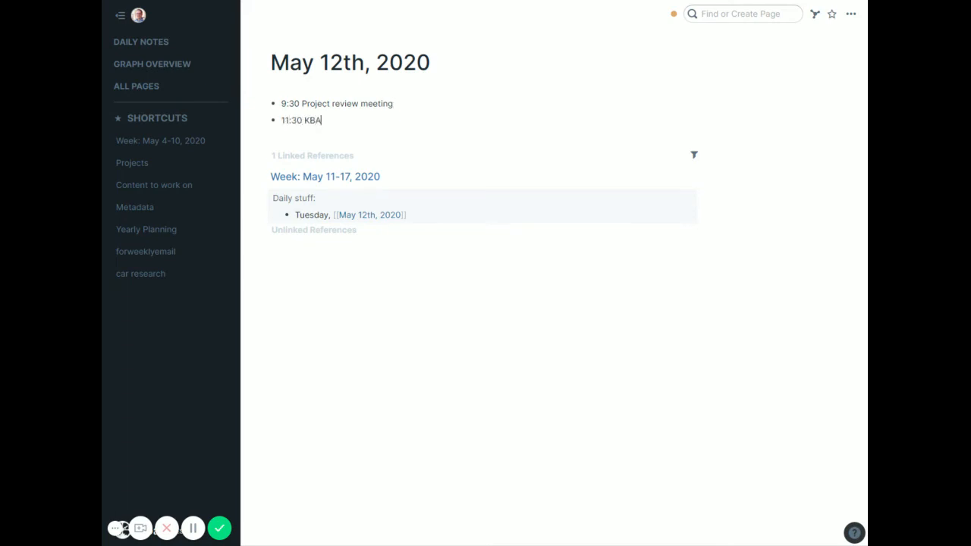
text(#)
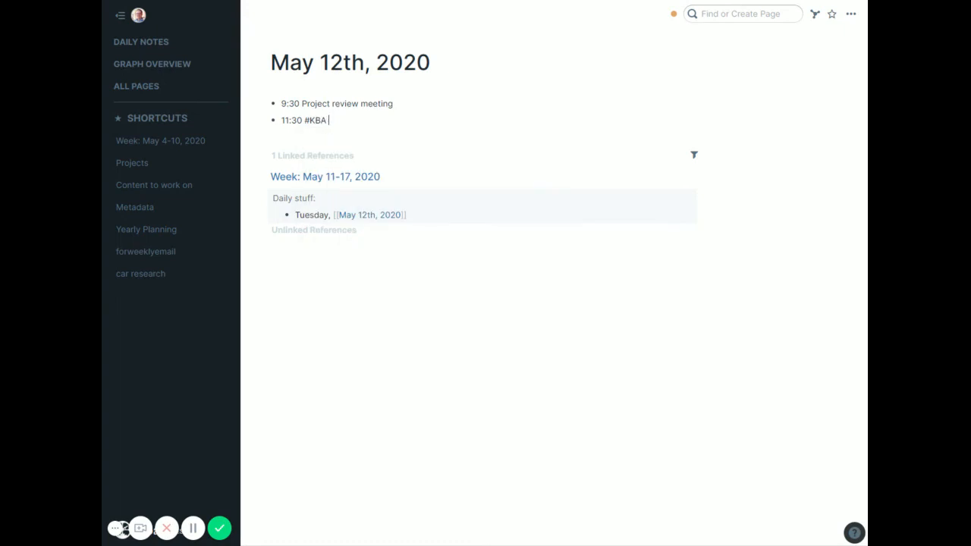
text(virtual luncheon)
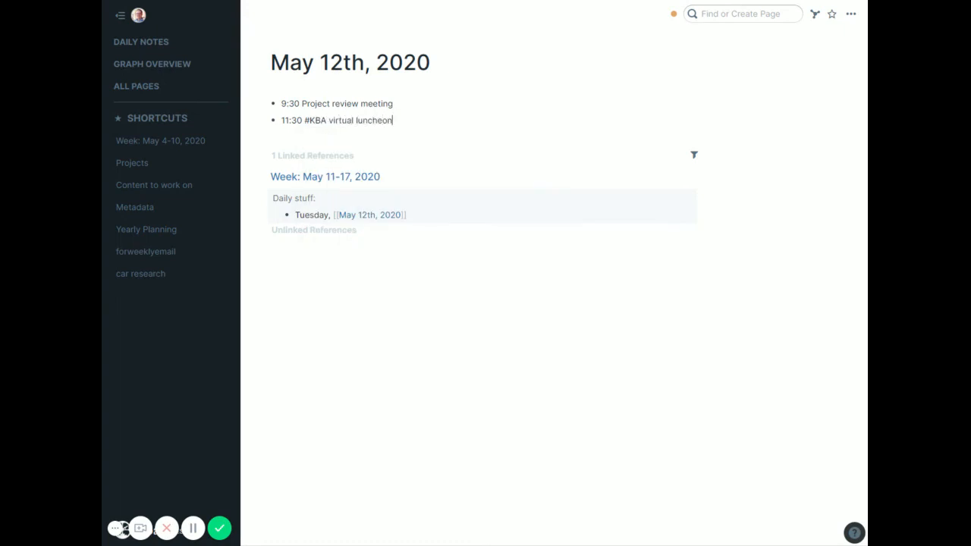
text(?)
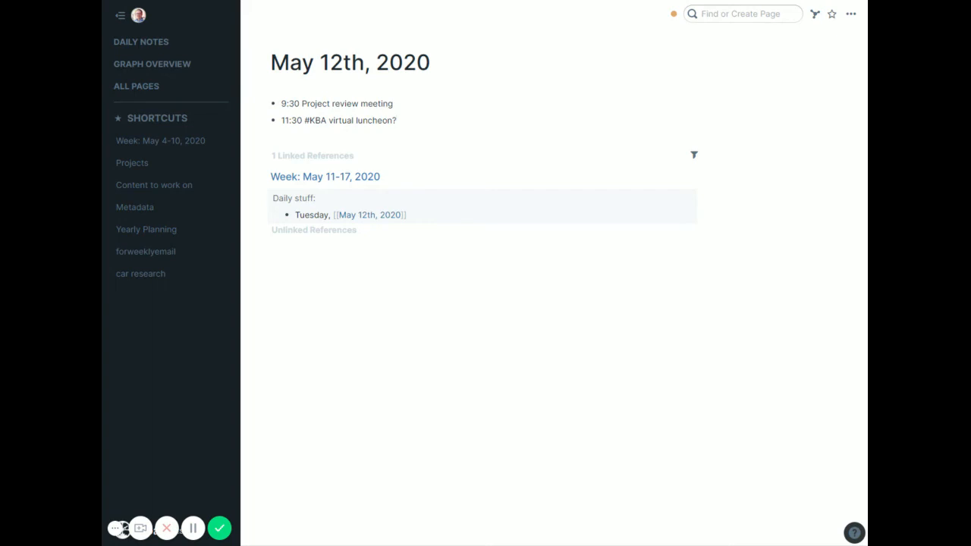
text(3:00)
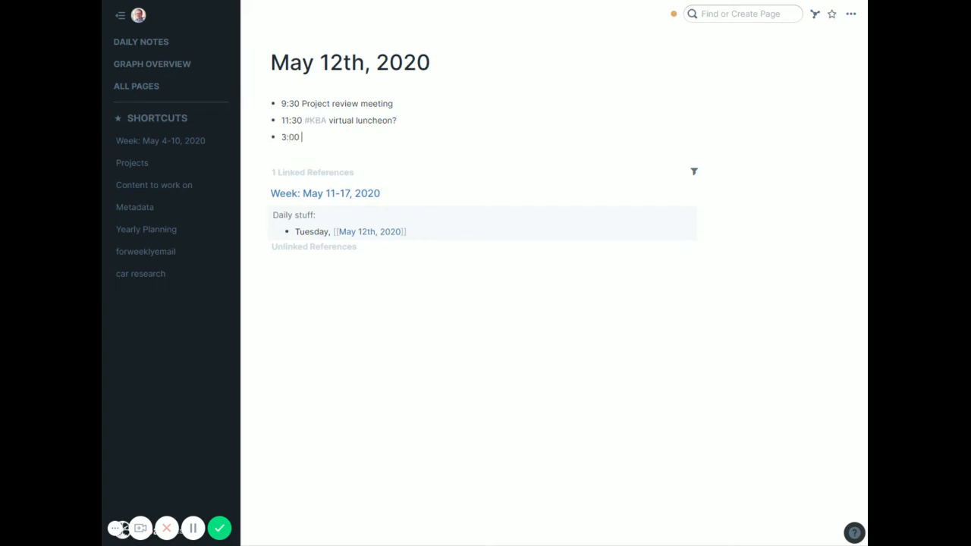
text(Call with Je)
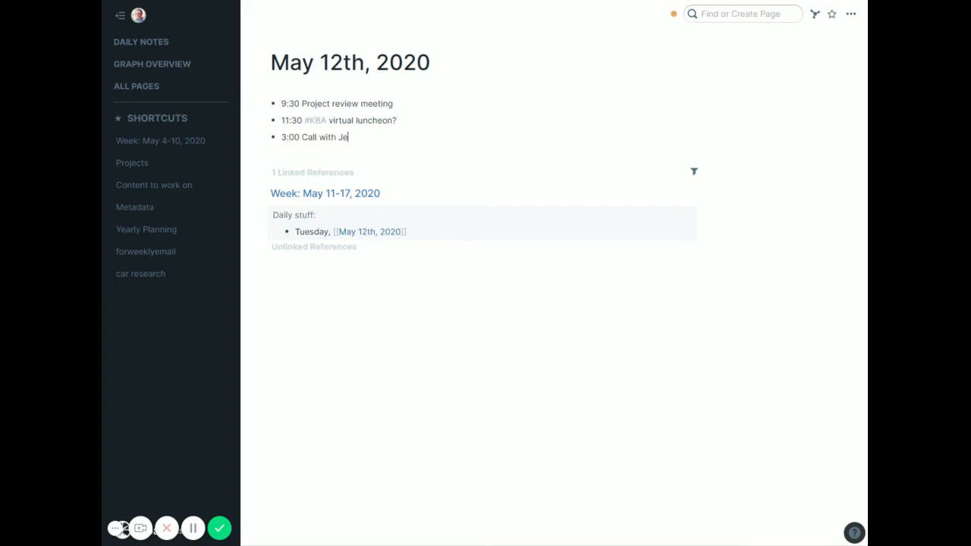
text(n)
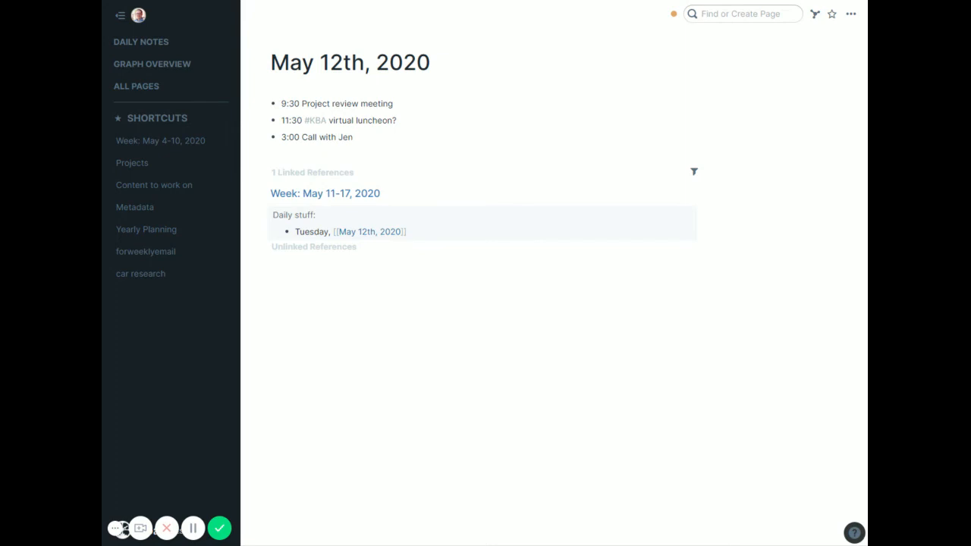
mouse_move(332, 207)
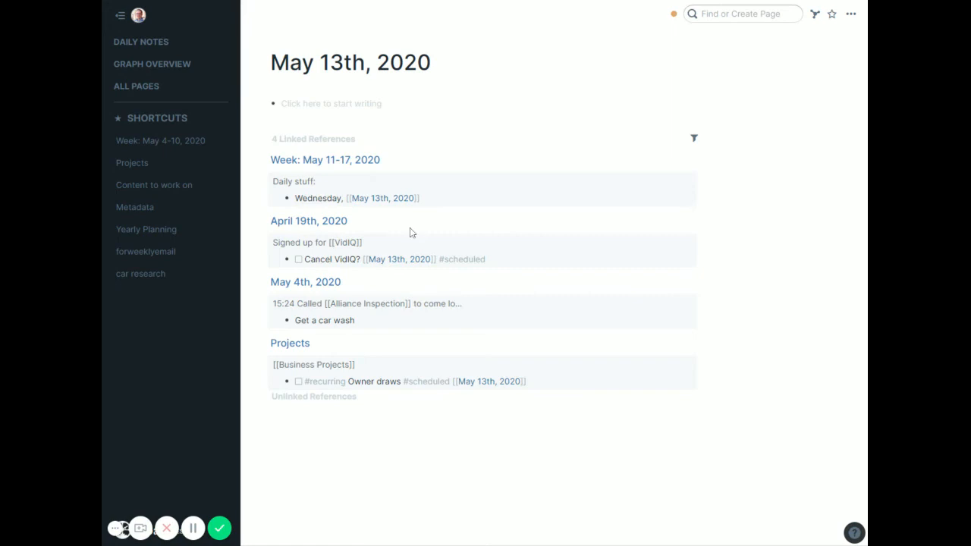
mouse_move(436, 453)
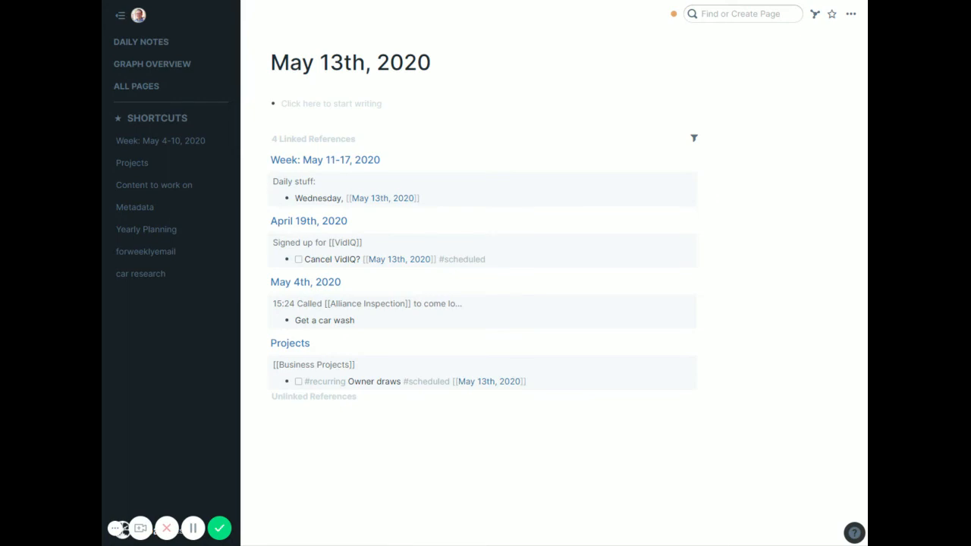
Step: Go through the Week: May 11-17, 2020 reference back to the May 12th, 2020 page
click(325, 159)
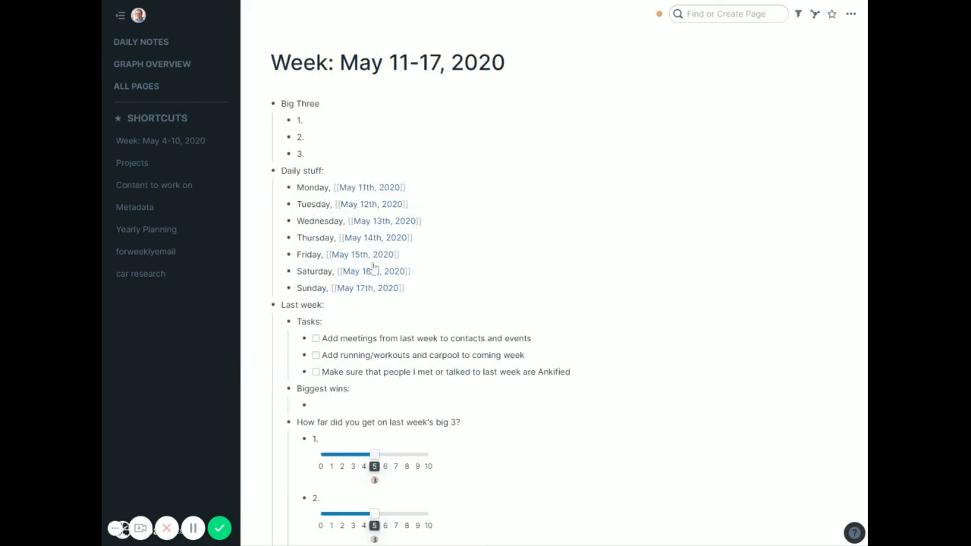
click(370, 204)
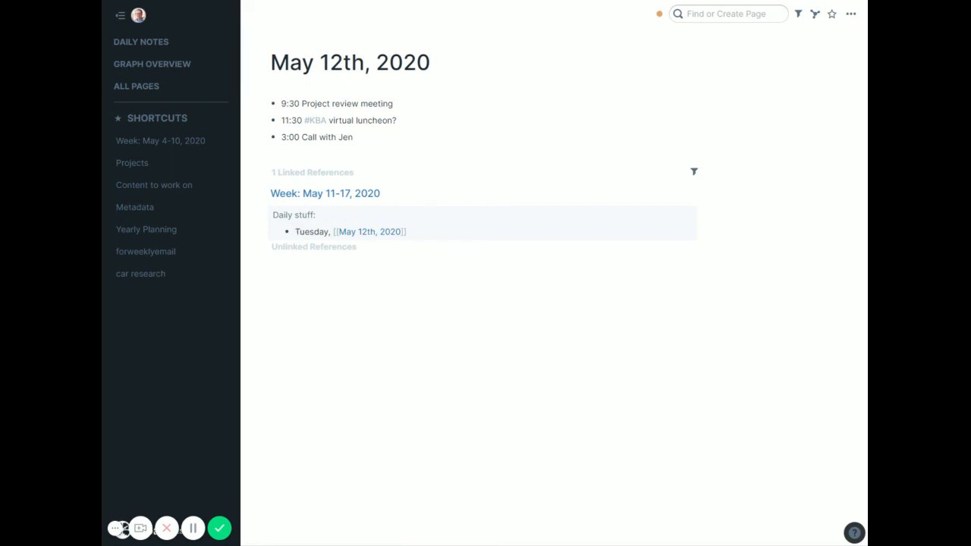
mouse_move(341, 218)
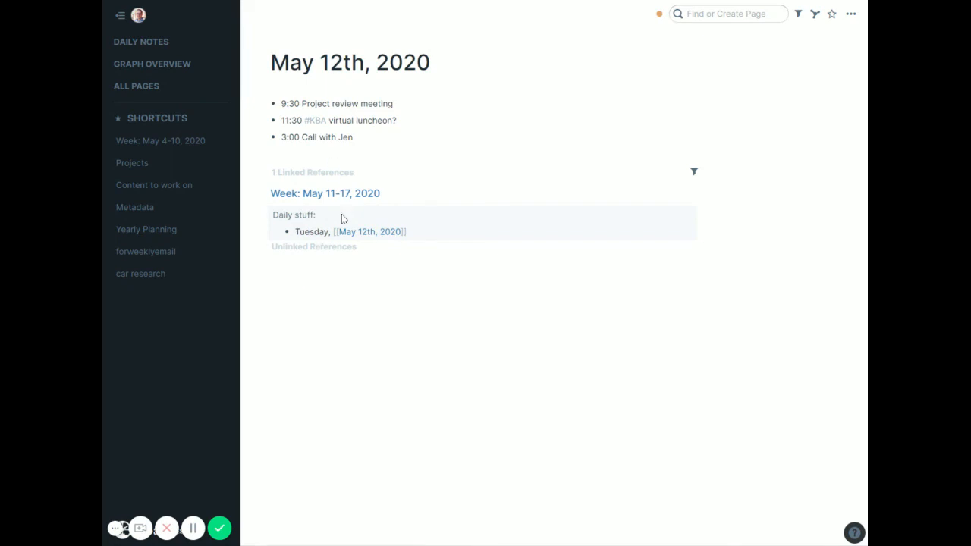
Step: Go through the Week: May 11-17, 2020 page to the May 13th, 2020 page
click(325, 193)
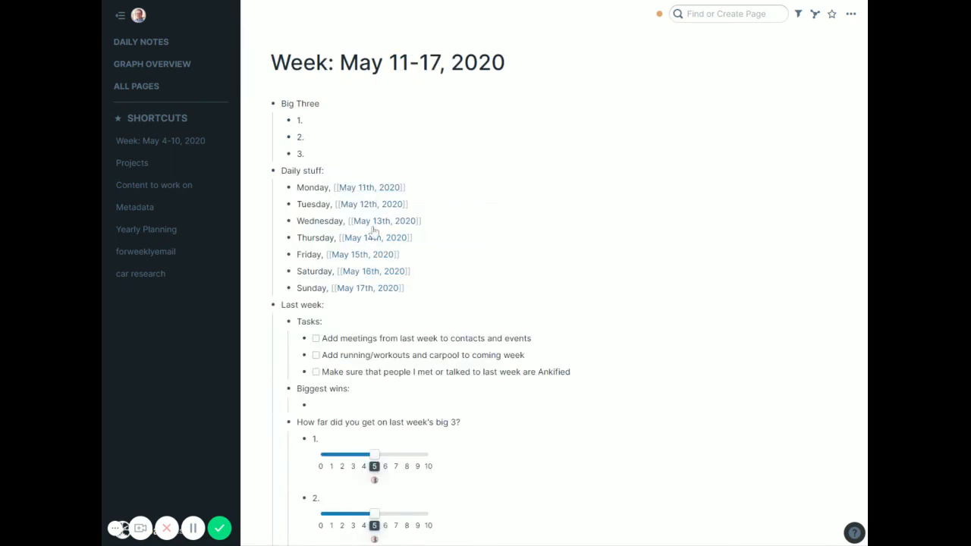
click(382, 221)
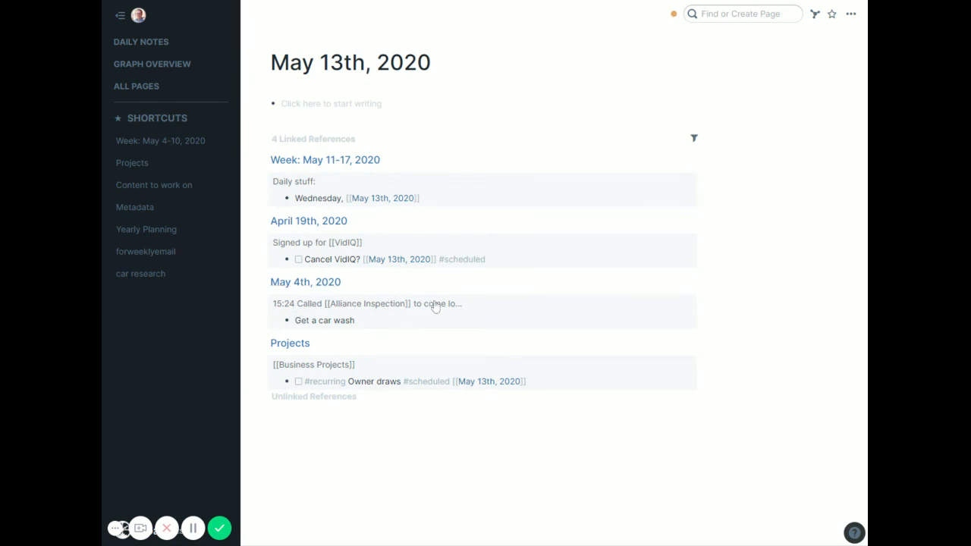
mouse_move(487, 310)
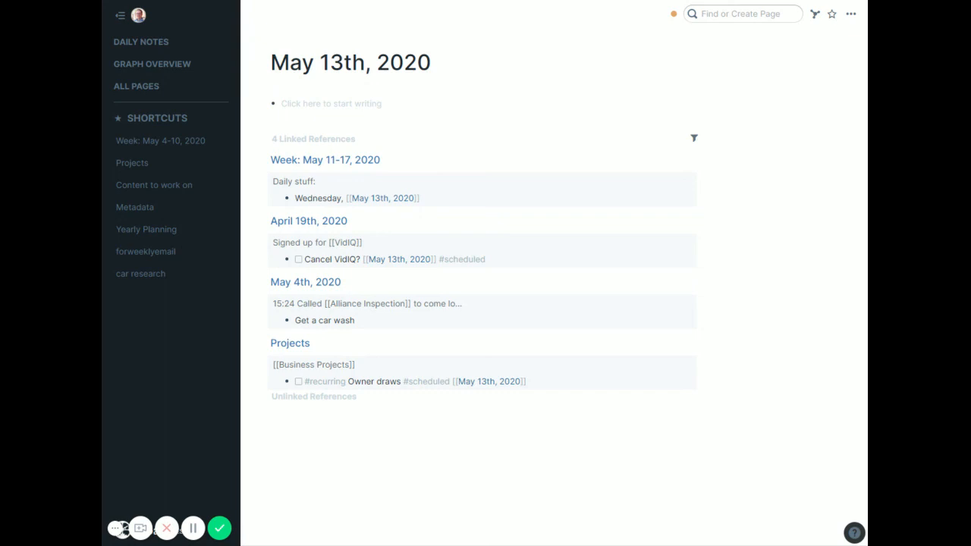
mouse_move(439, 298)
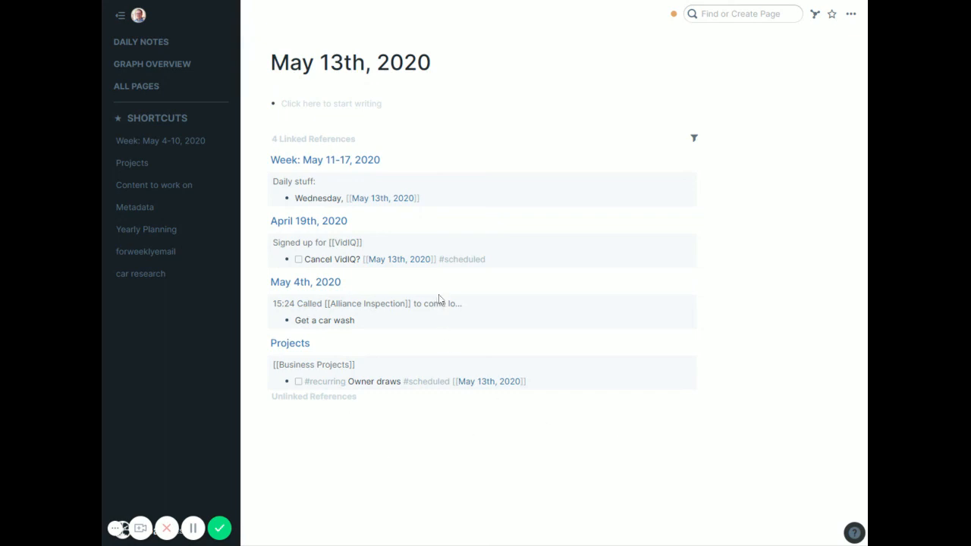
mouse_move(439, 300)
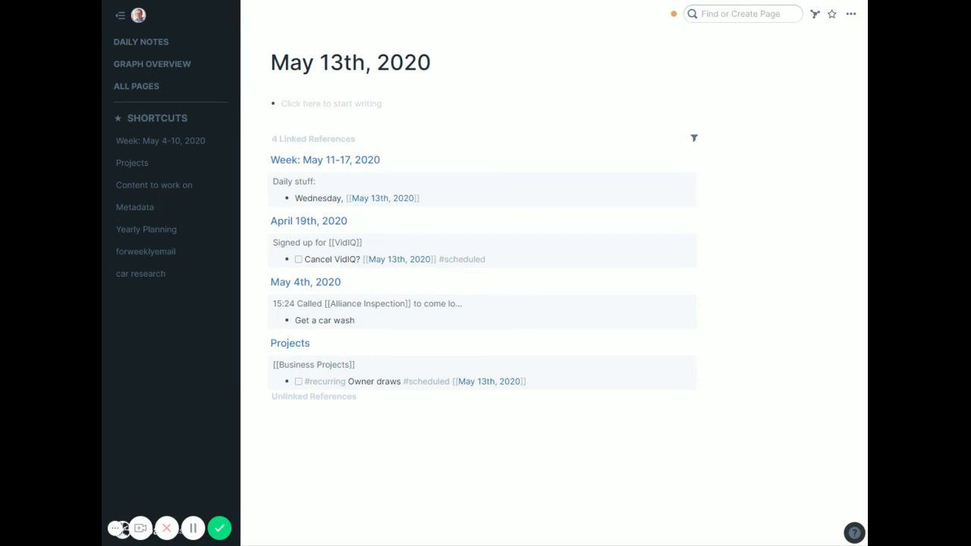
mouse_move(435, 369)
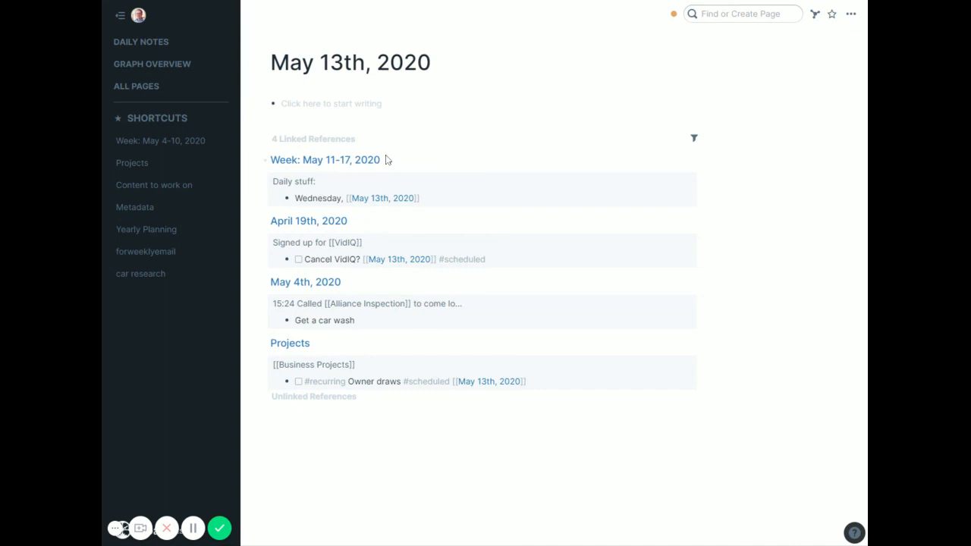
Step: Star the Week: May 11-17, 2020 page and drag its shortcut below Week: May 4-10, 2020
click(324, 160)
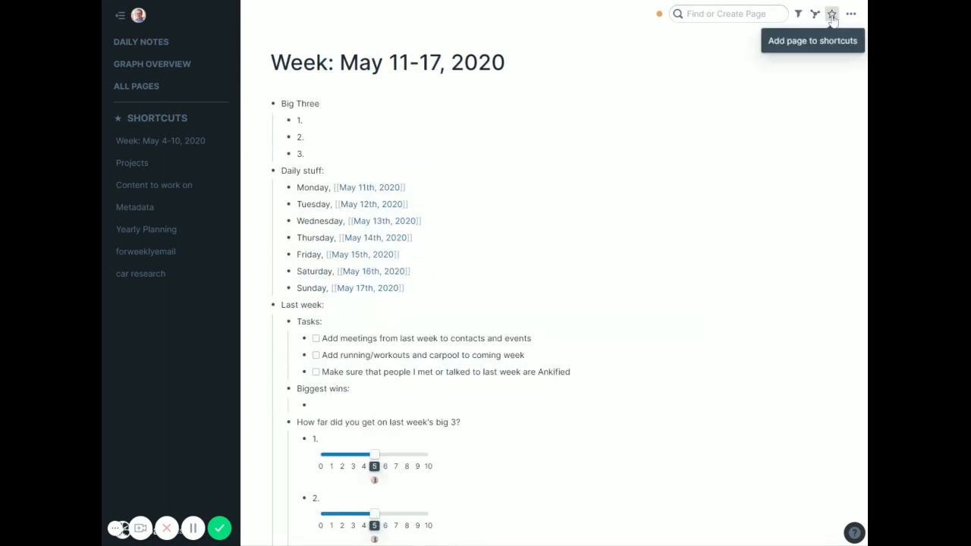
click(831, 14)
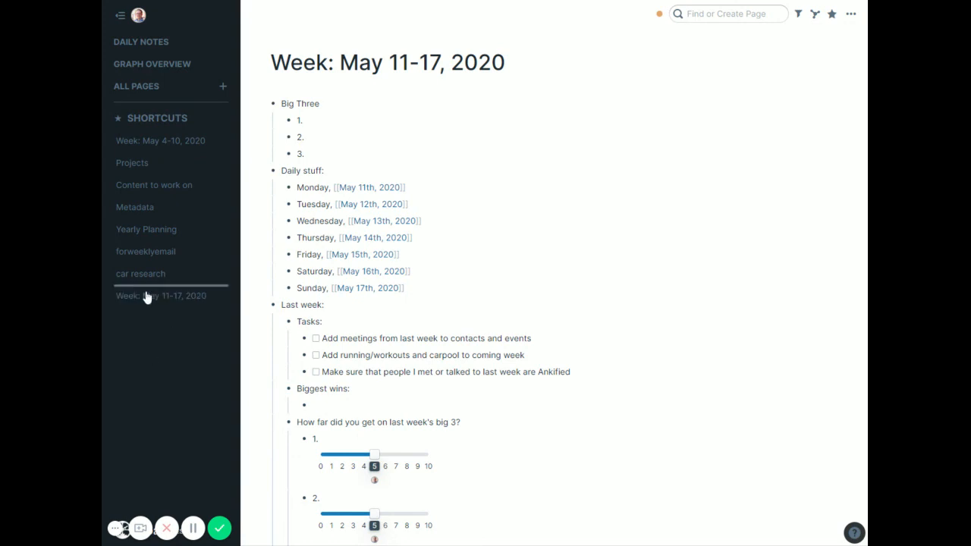
drag(161, 295, 161, 152)
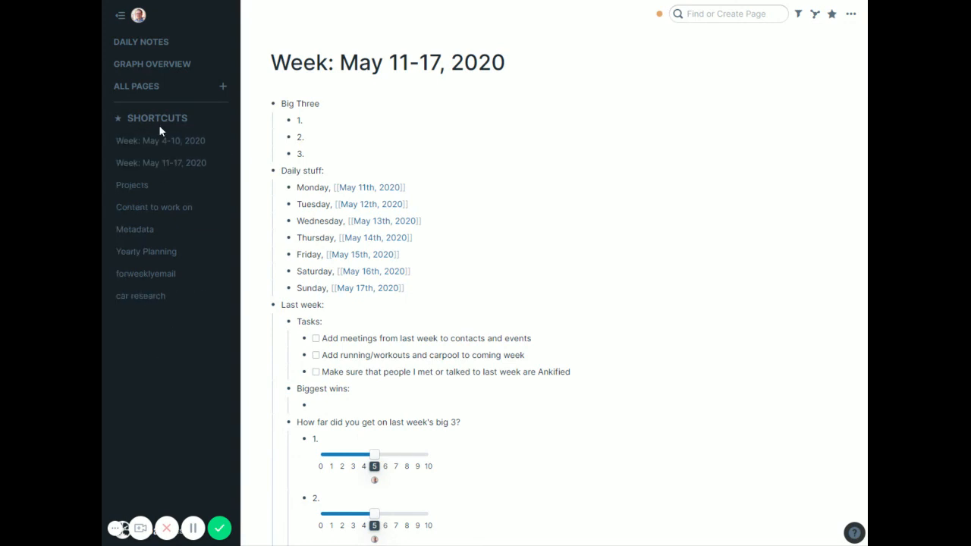
mouse_move(141, 295)
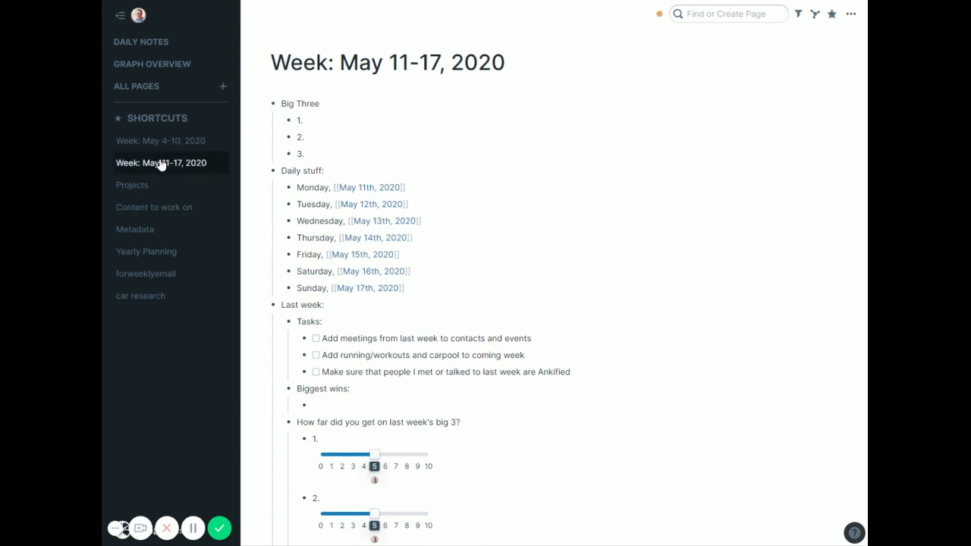
mouse_move(404, 473)
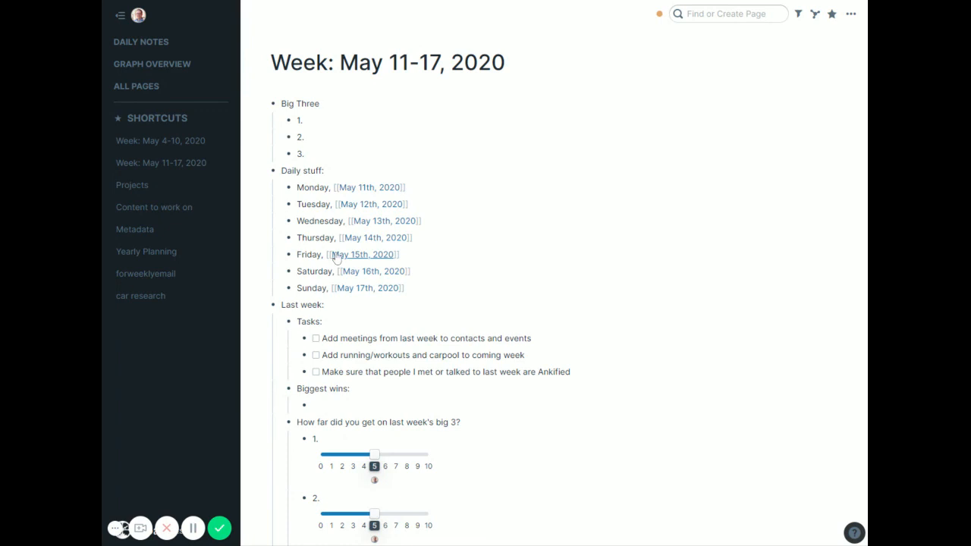
Step: Navigate via May 11th and the Week: May 11-17, 2020 page to the May 16th, 2020 page
click(367, 187)
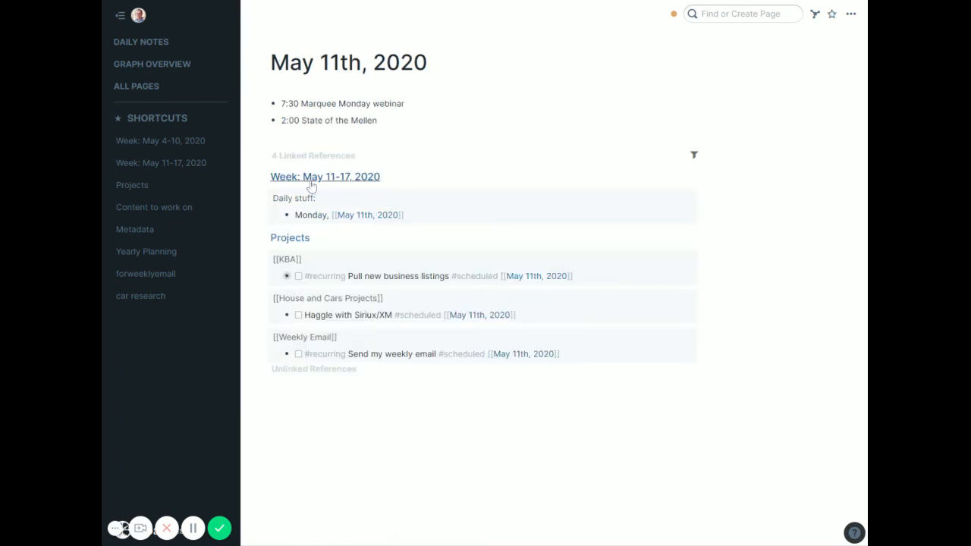
click(324, 176)
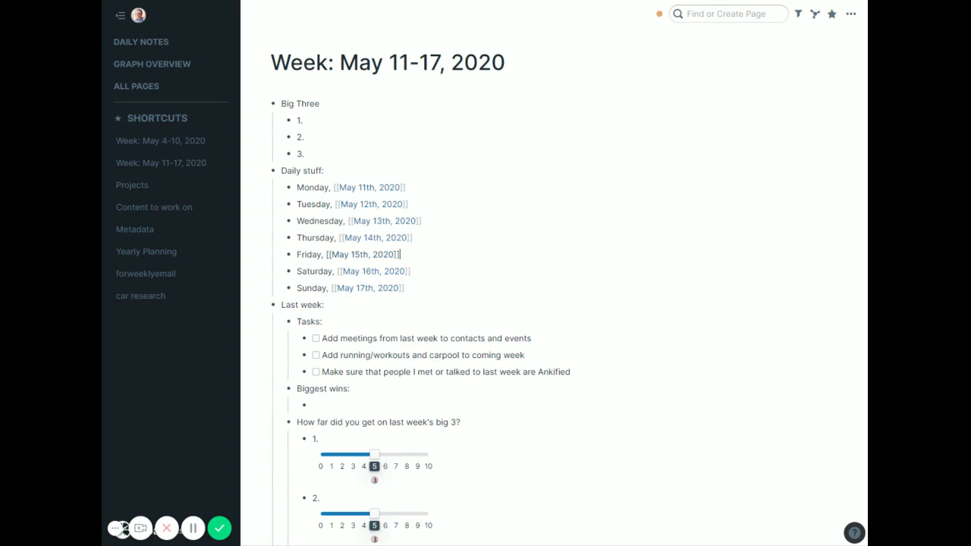
click(368, 271)
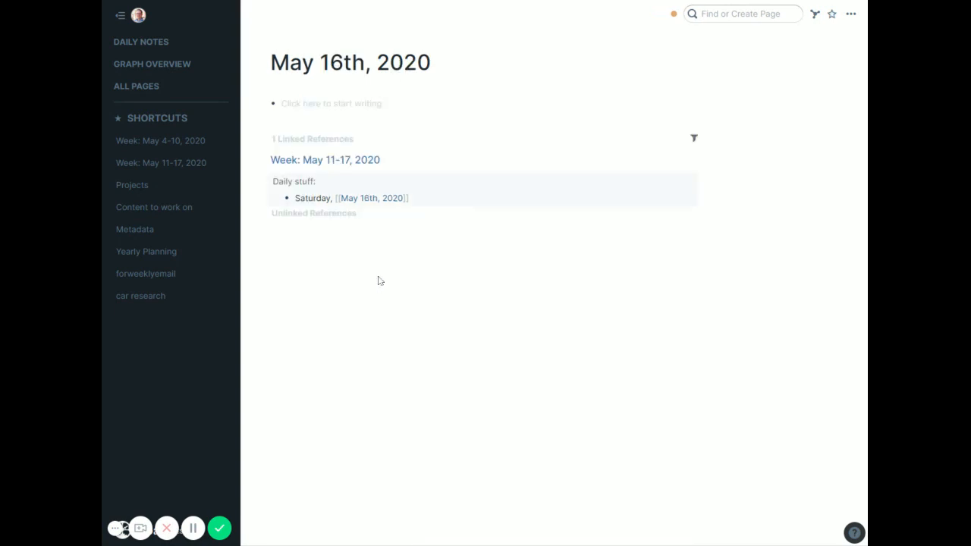
mouse_move(458, 415)
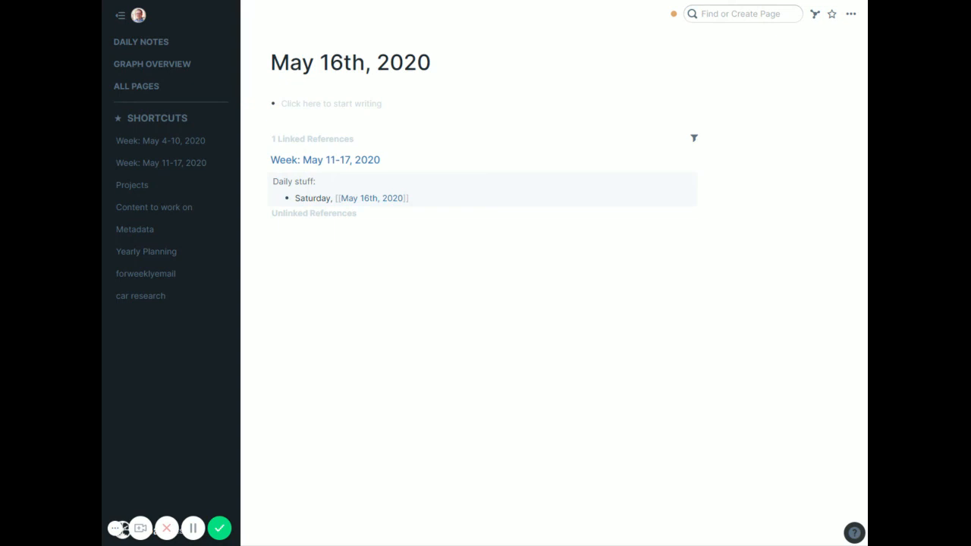
mouse_move(447, 400)
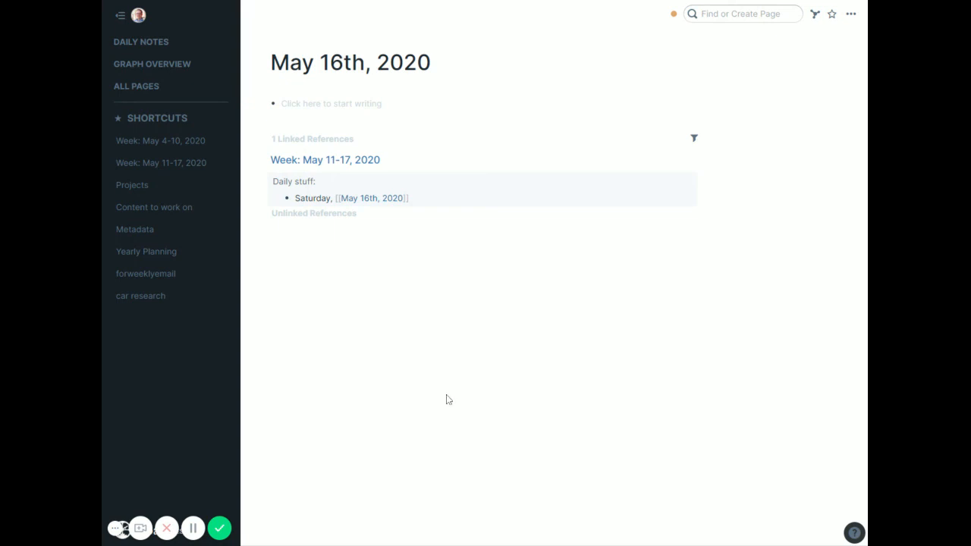